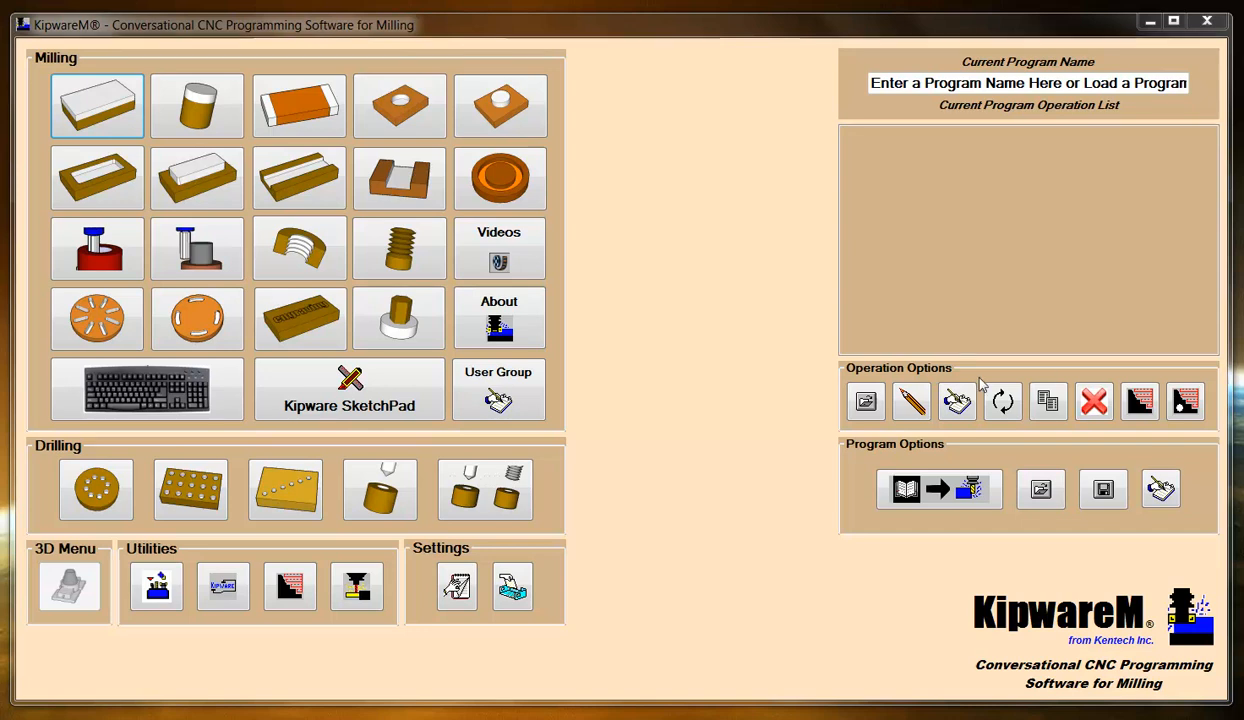
{"action": "mouse_move", "coordinate": [1012, 268]}
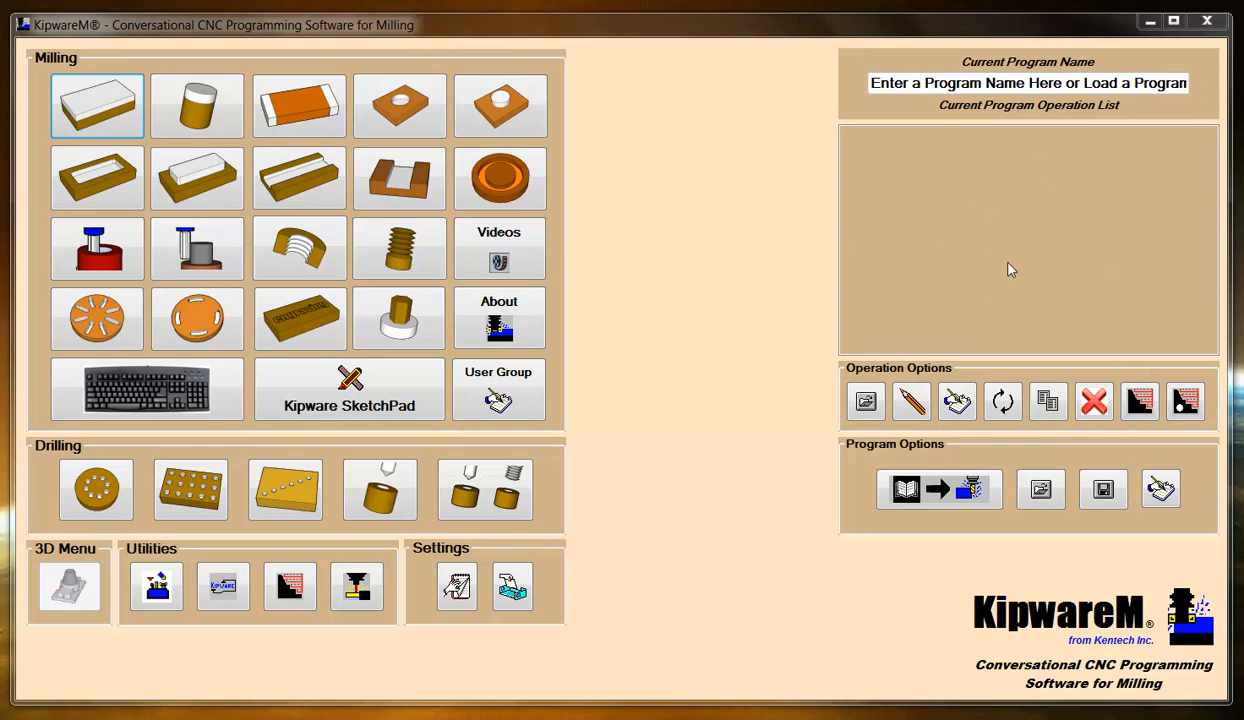
{"action": "mouse_move", "coordinate": [900, 146]}
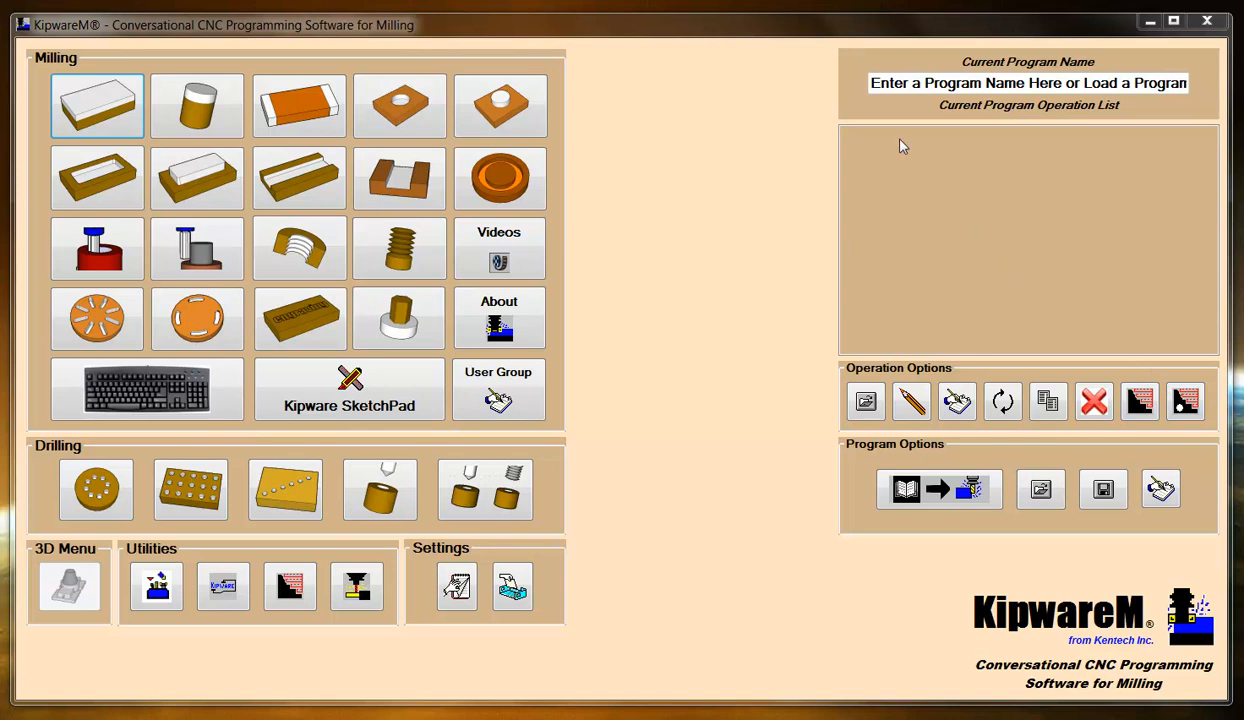
{"action": "mouse_move", "coordinate": [892, 272]}
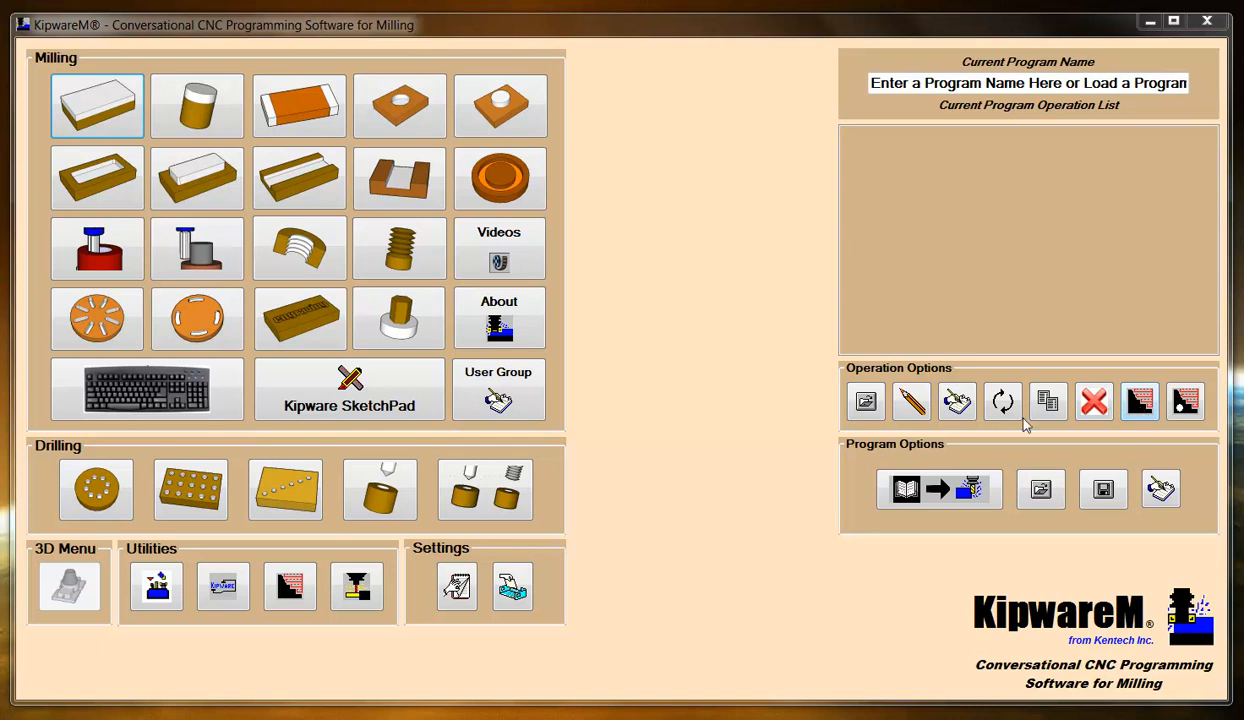
- Browse the saved KipwareM_Operations files from Load Operation, reaching Drill Bolt Circle.km
{"action": "left_click", "coordinate": [864, 402]}
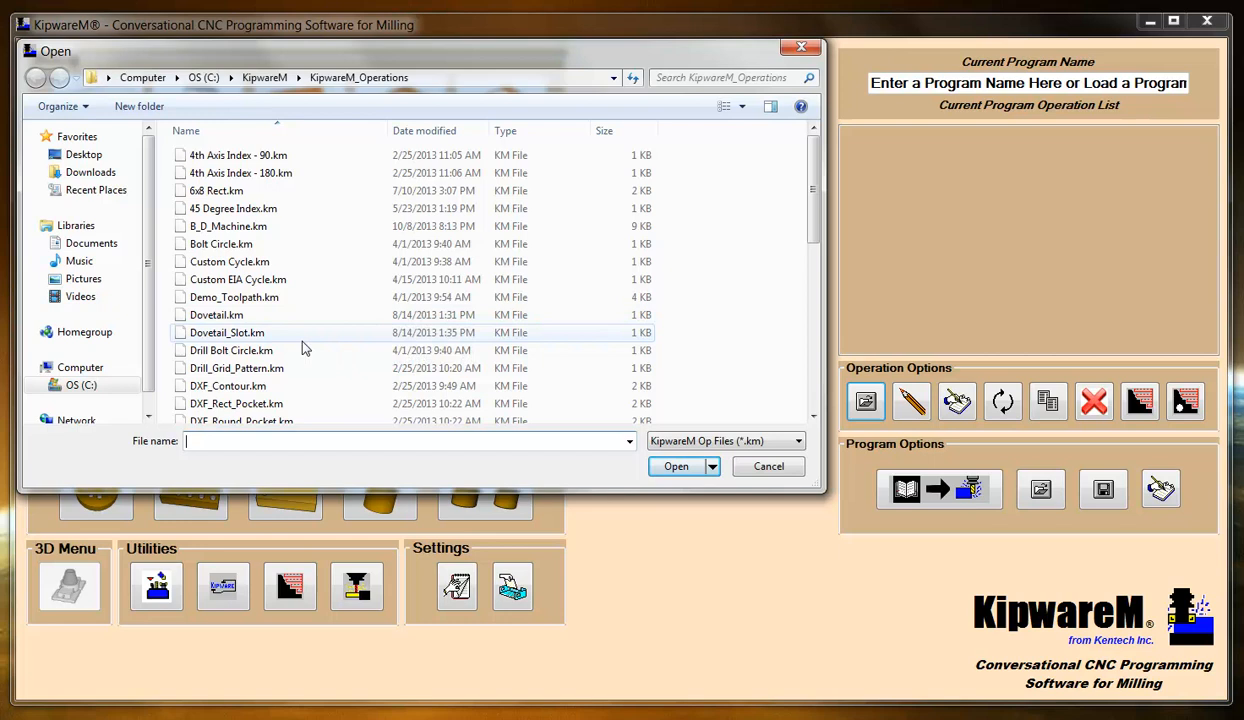
{"action": "mouse_move", "coordinate": [324, 240]}
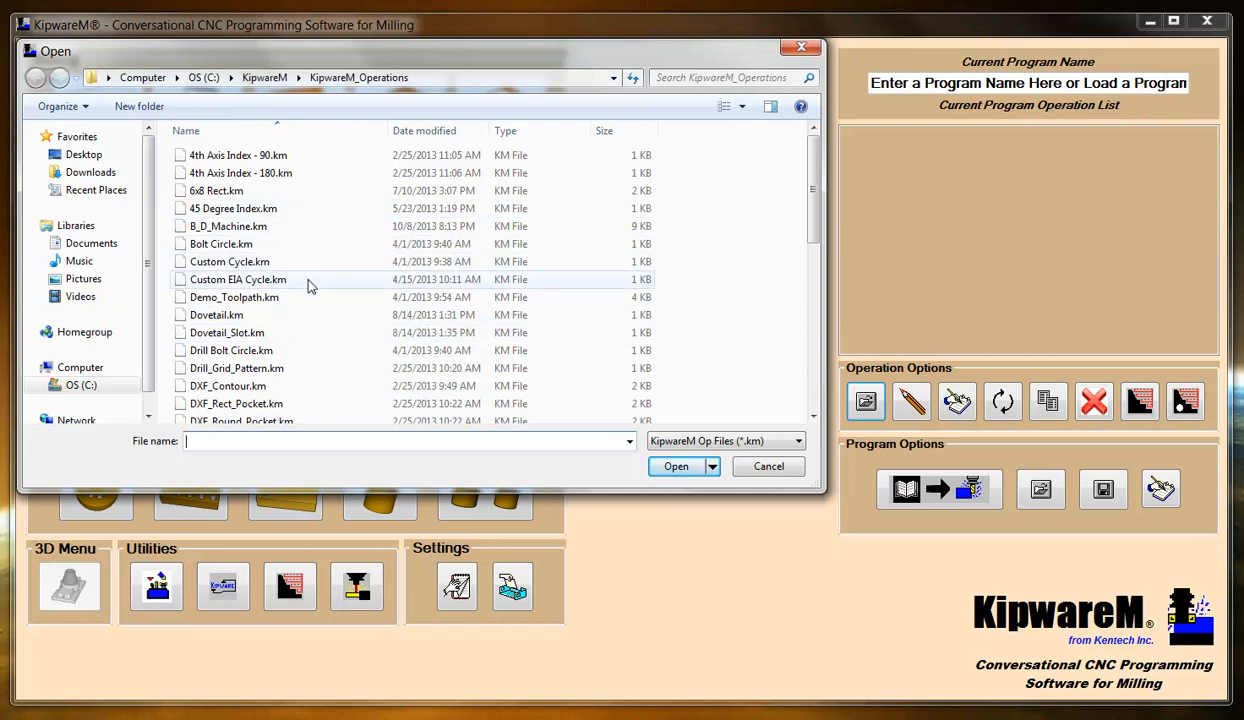
{"action": "mouse_move", "coordinate": [244, 324]}
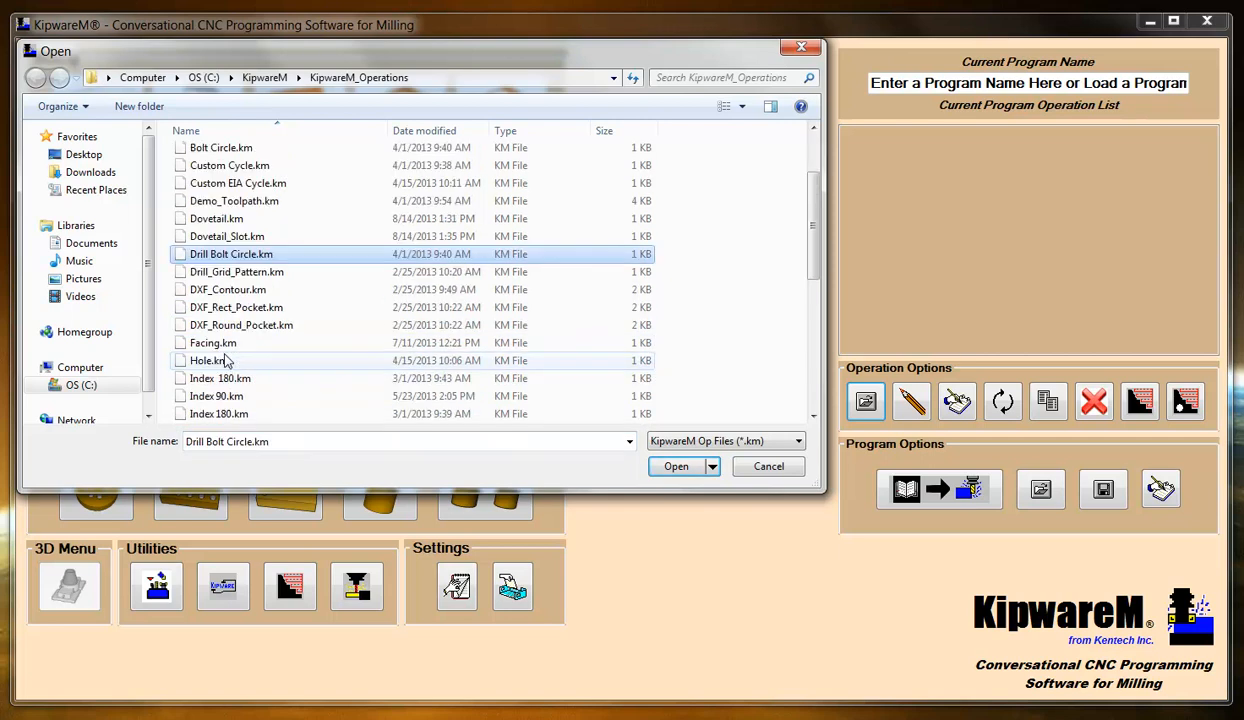
{"action": "scroll", "scroll_direction": "down", "scroll_amount": 3}
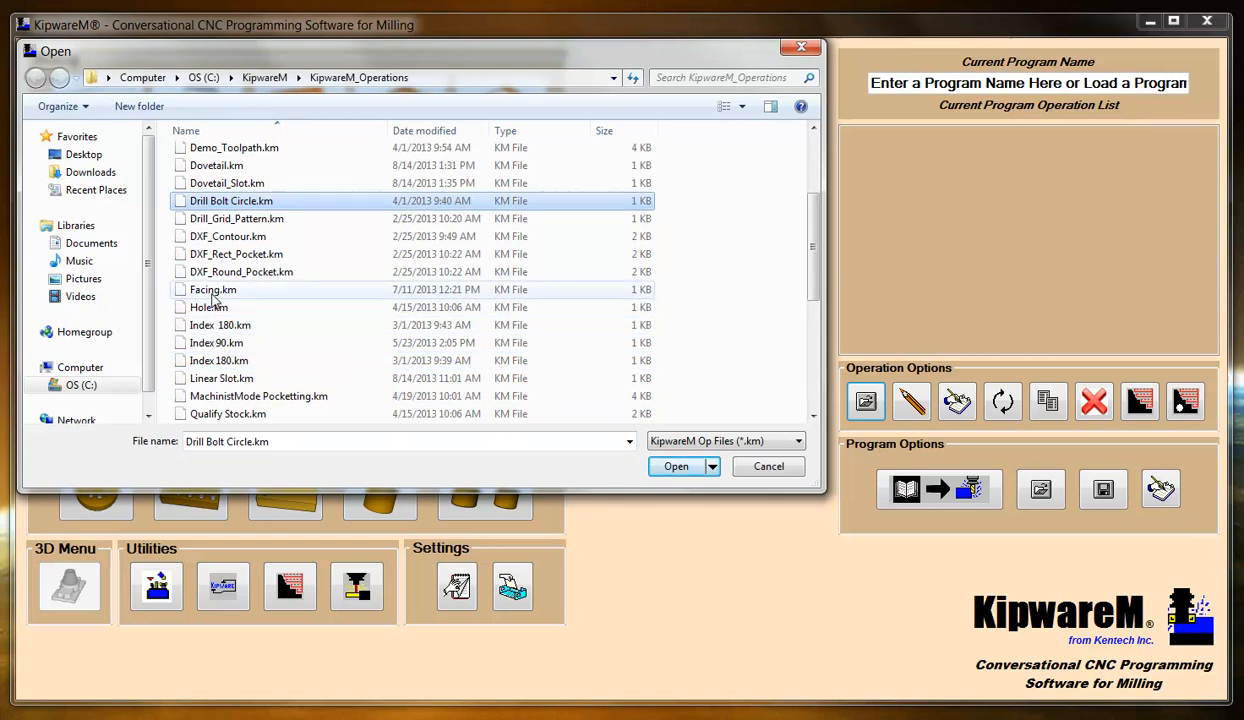
- Load Facing.km as the first operation in the program list
{"action": "left_click", "coordinate": [676, 466]}
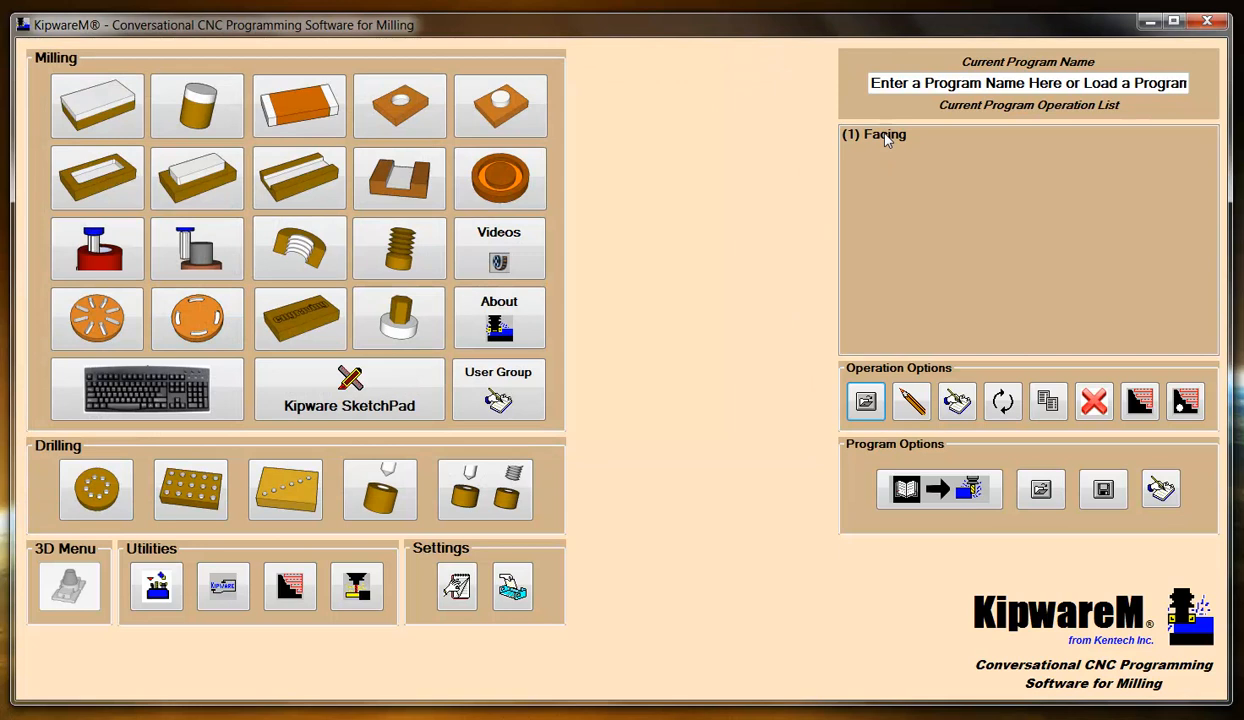
{"action": "mouse_move", "coordinate": [888, 146]}
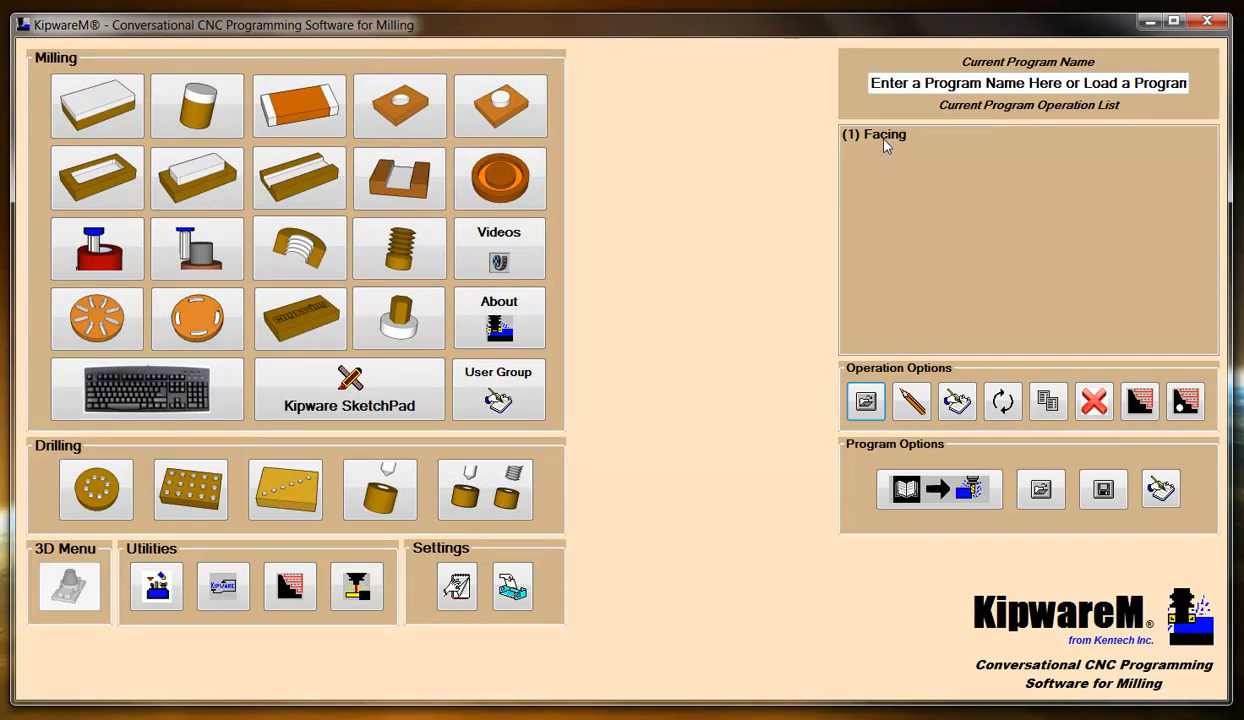
{"action": "mouse_move", "coordinate": [856, 138]}
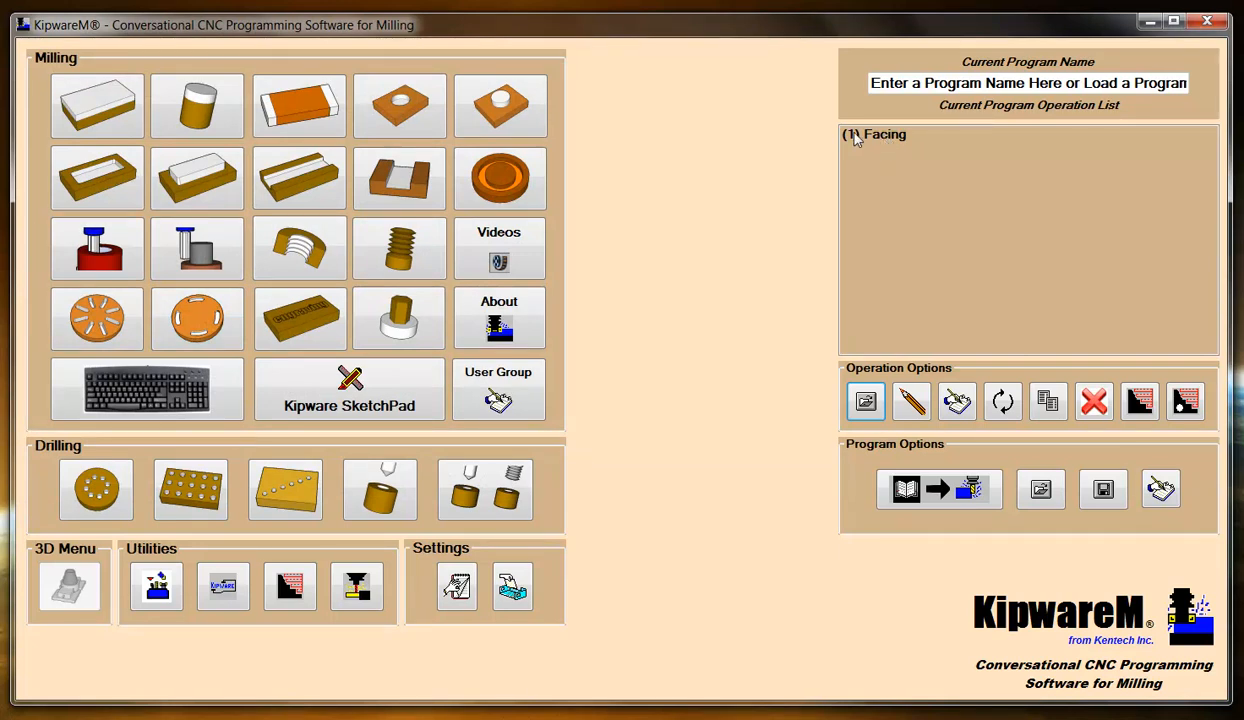
{"action": "mouse_move", "coordinate": [896, 156]}
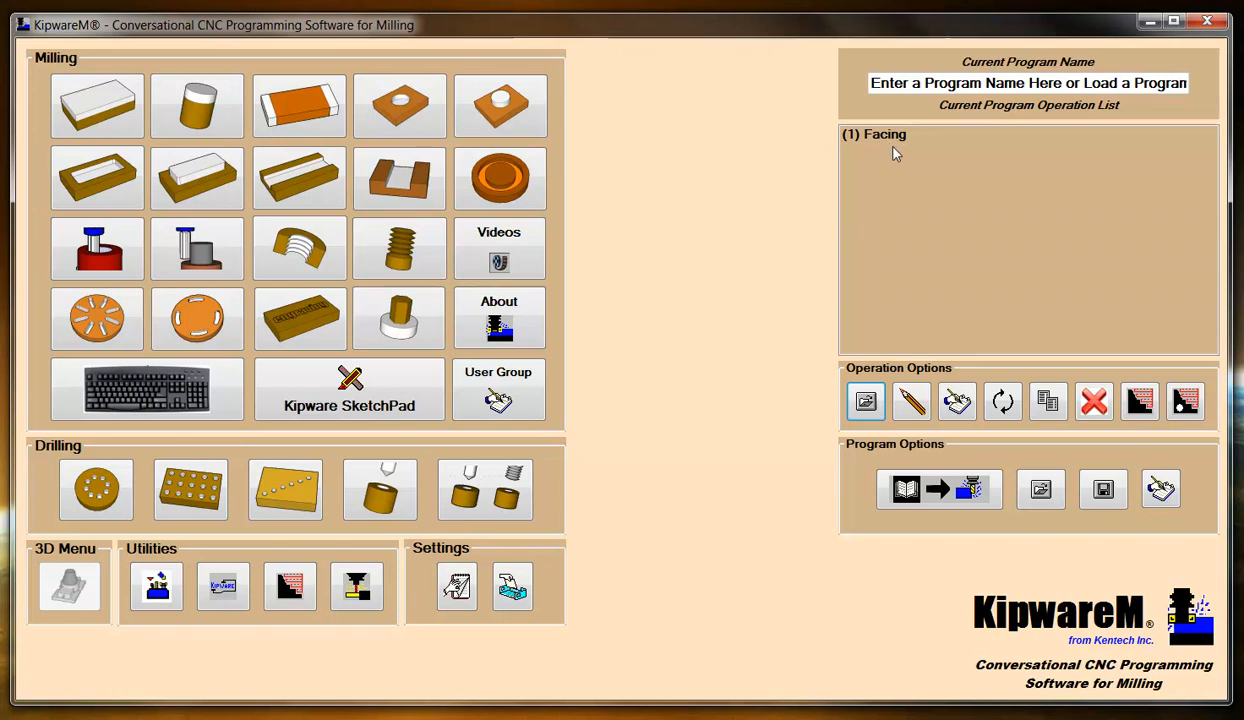
{"action": "mouse_move", "coordinate": [886, 144]}
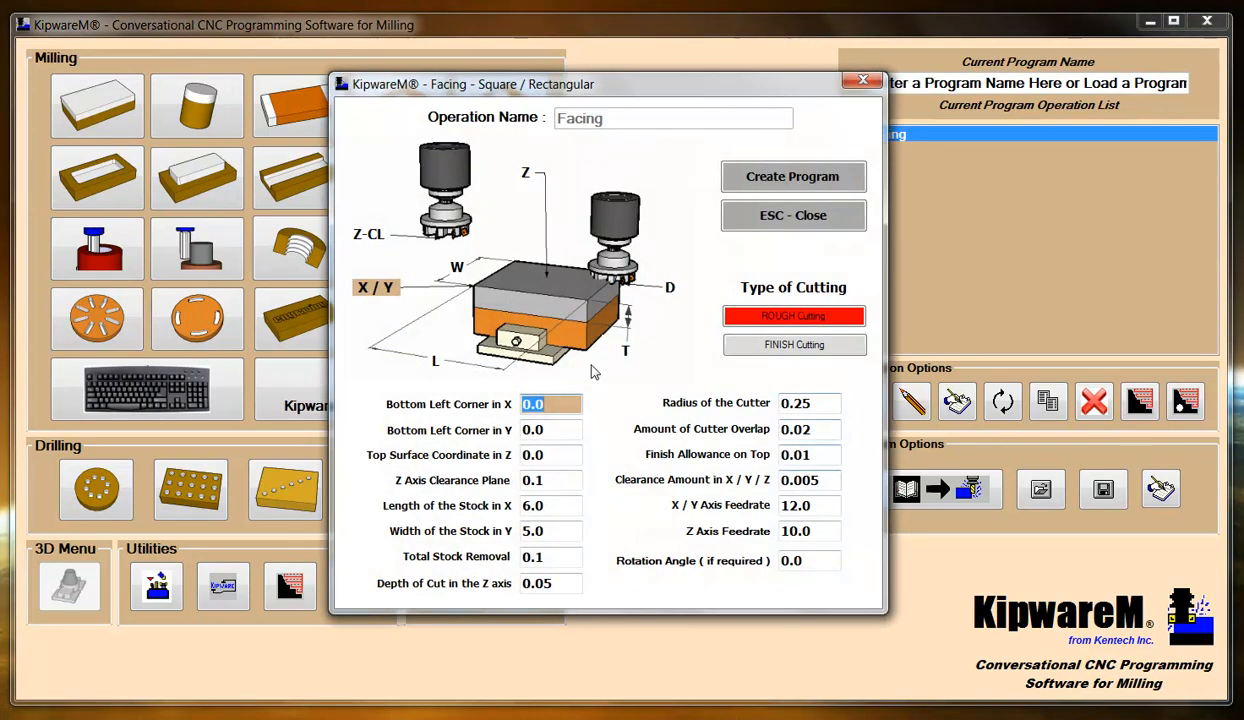
{"action": "mouse_move", "coordinate": [568, 120]}
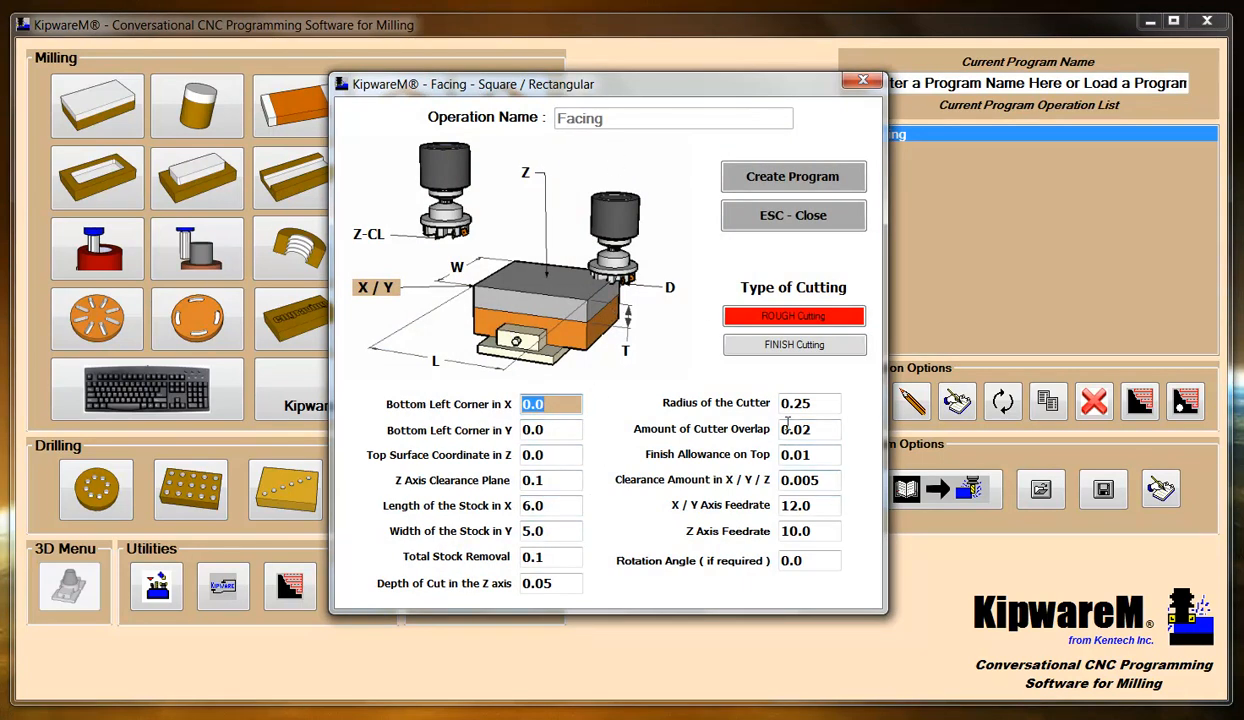
{"action": "mouse_move", "coordinate": [548, 524]}
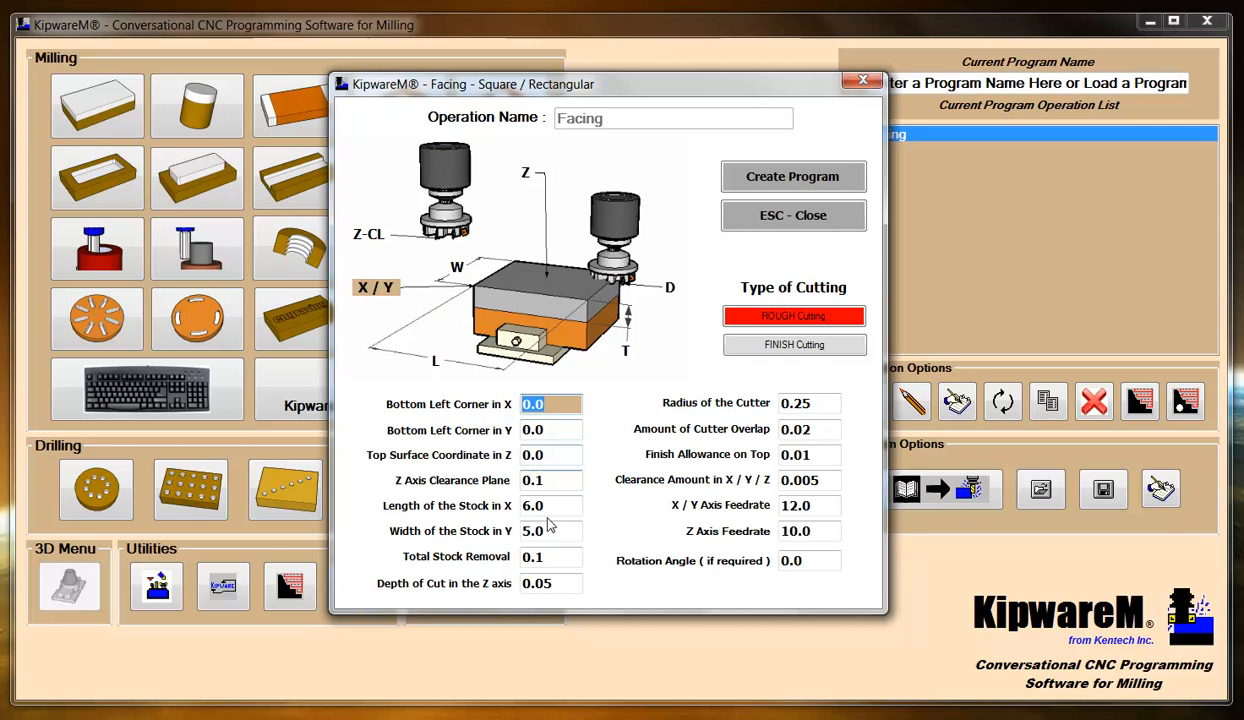
{"action": "mouse_move", "coordinate": [812, 456]}
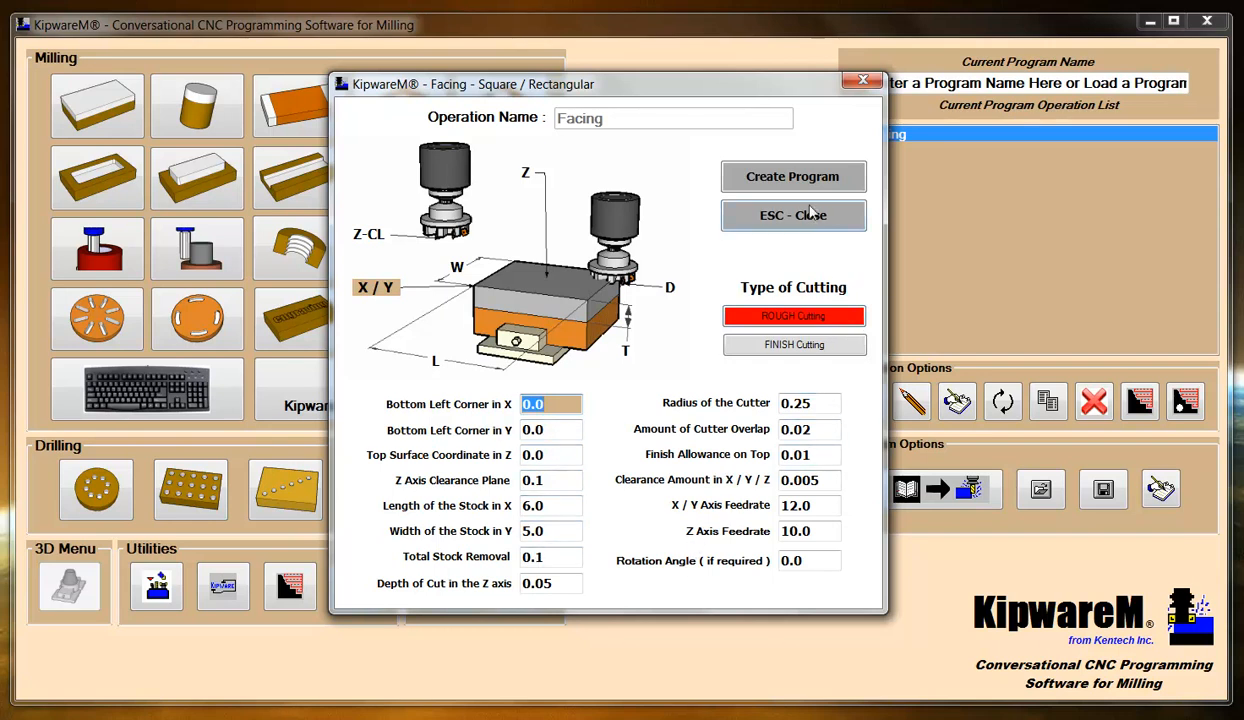
{"action": "left_click", "coordinate": [792, 216]}
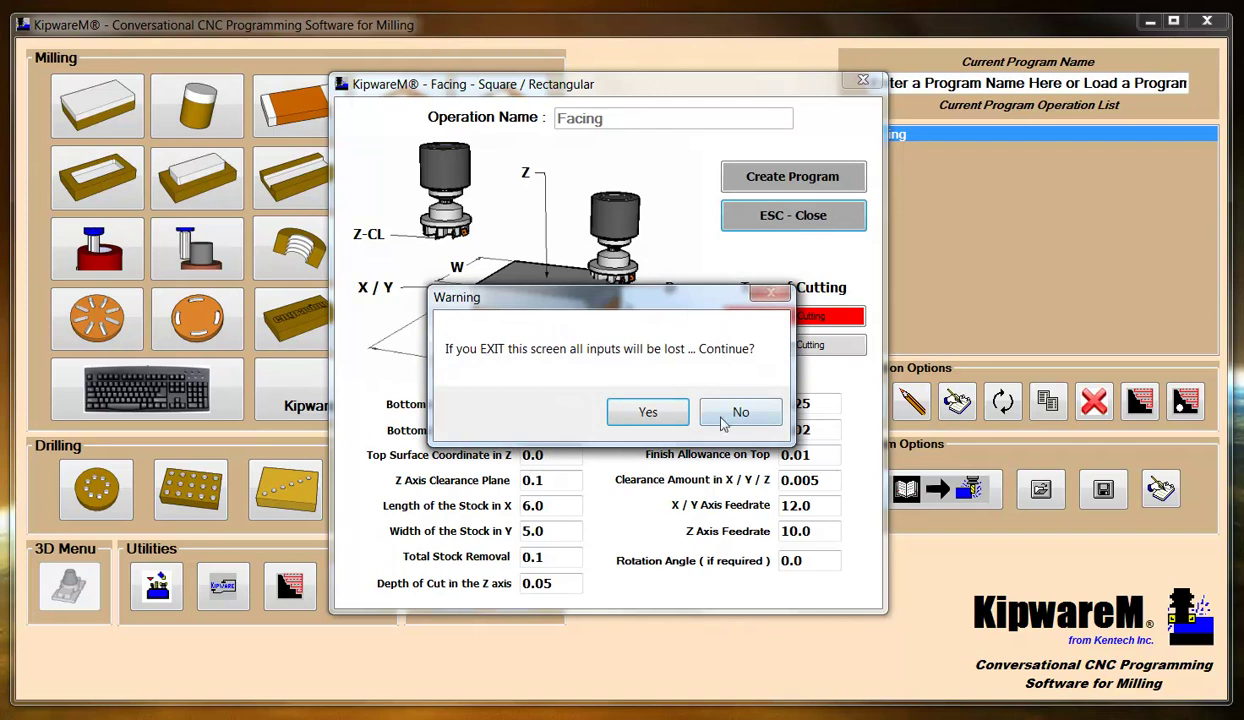
{"action": "left_click", "coordinate": [740, 412]}
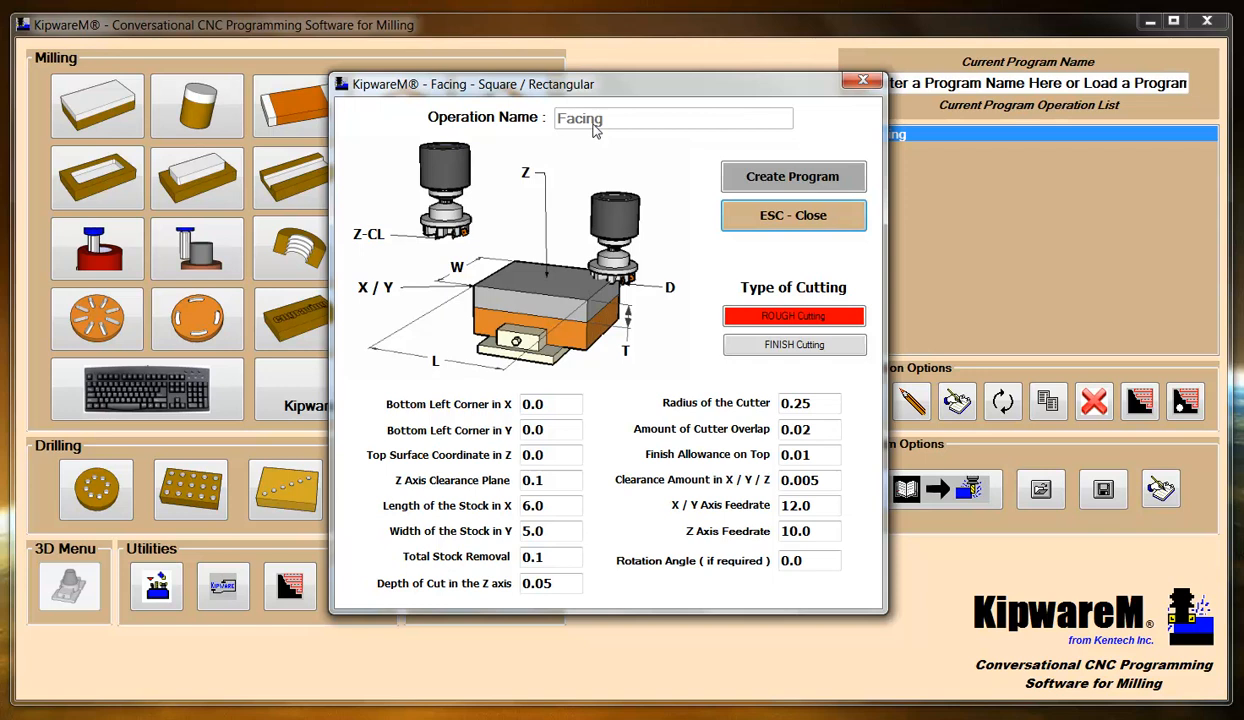
{"action": "left_click", "coordinate": [792, 216]}
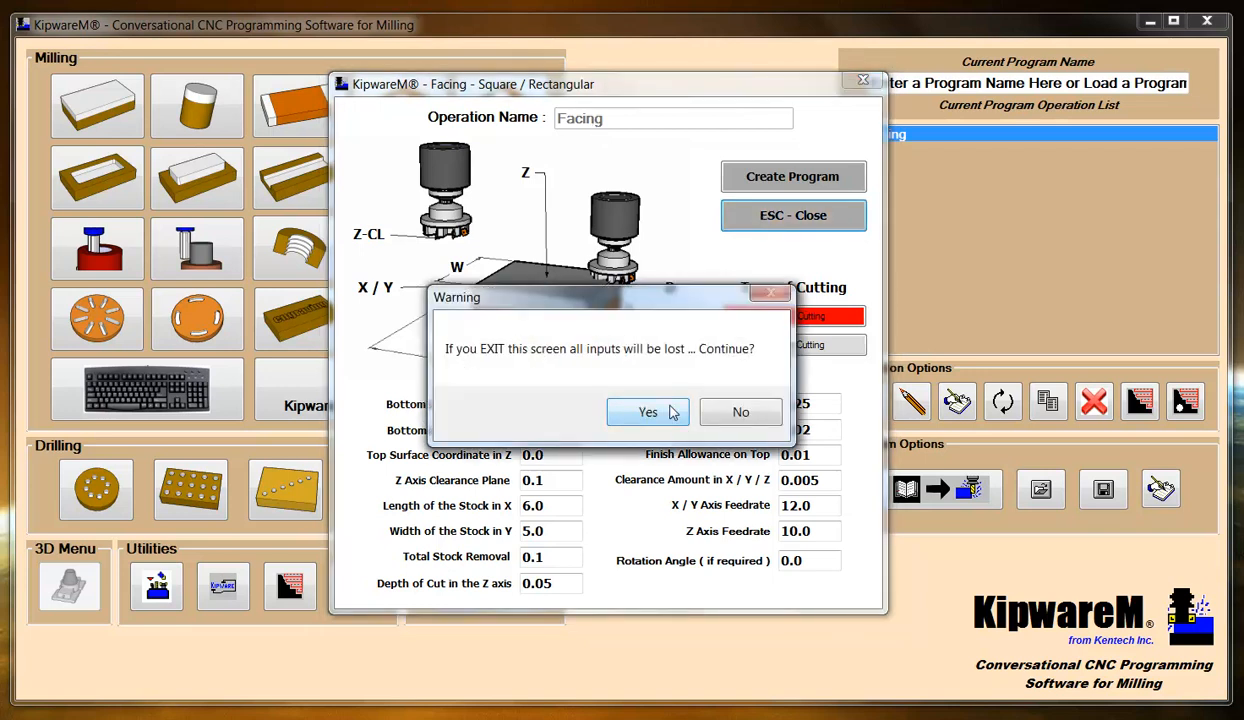
{"action": "left_click", "coordinate": [648, 412]}
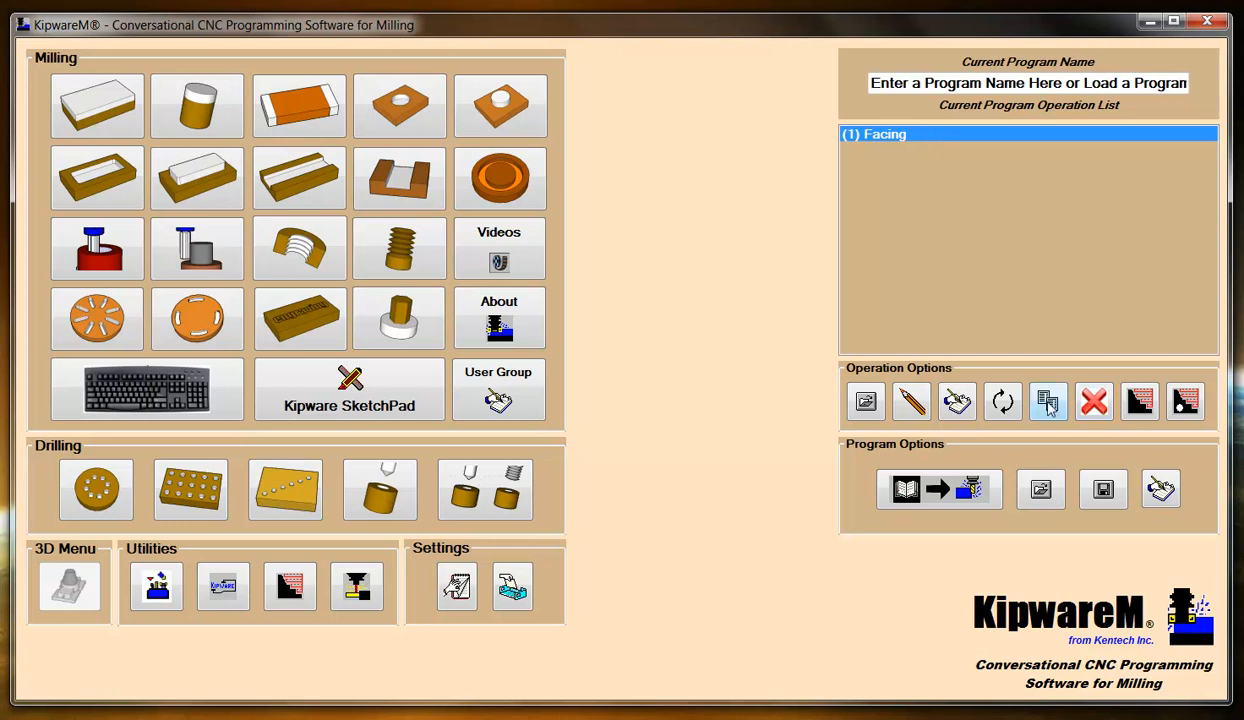
- Copy the Facing operation as a second operation named 'Copy of Facing'
{"action": "left_click", "coordinate": [1048, 400]}
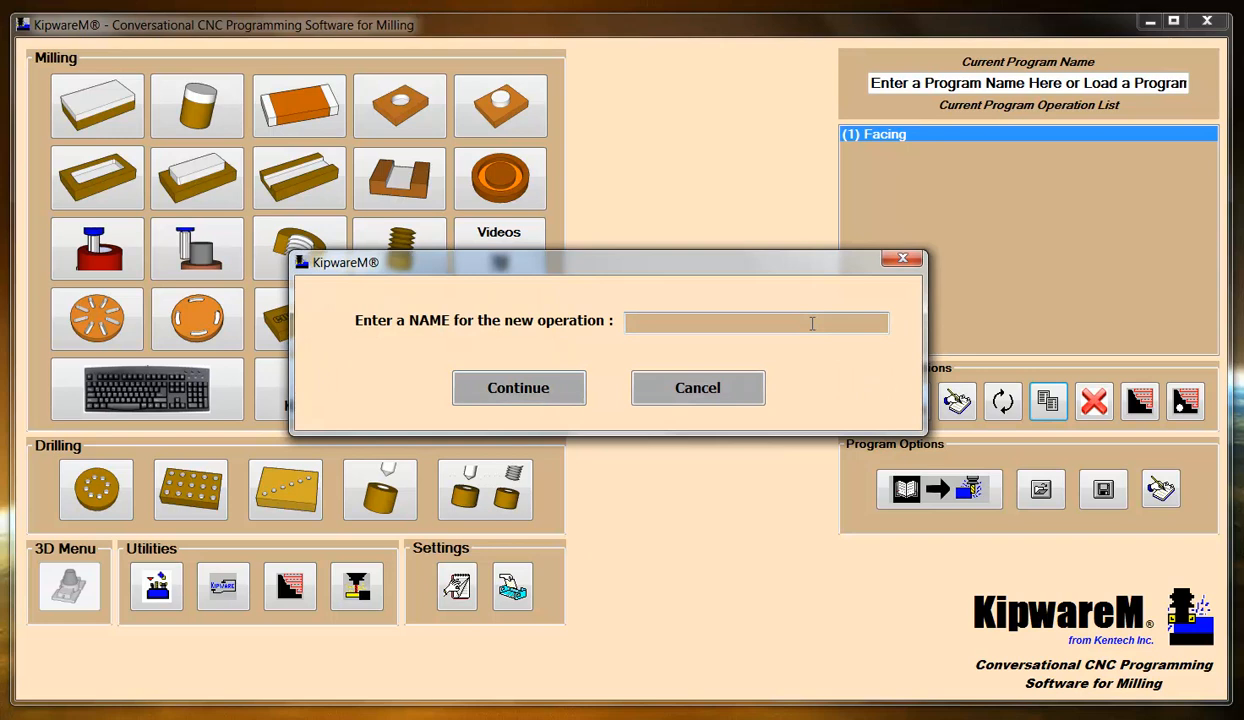
{"action": "type", "text": "Copy of"}
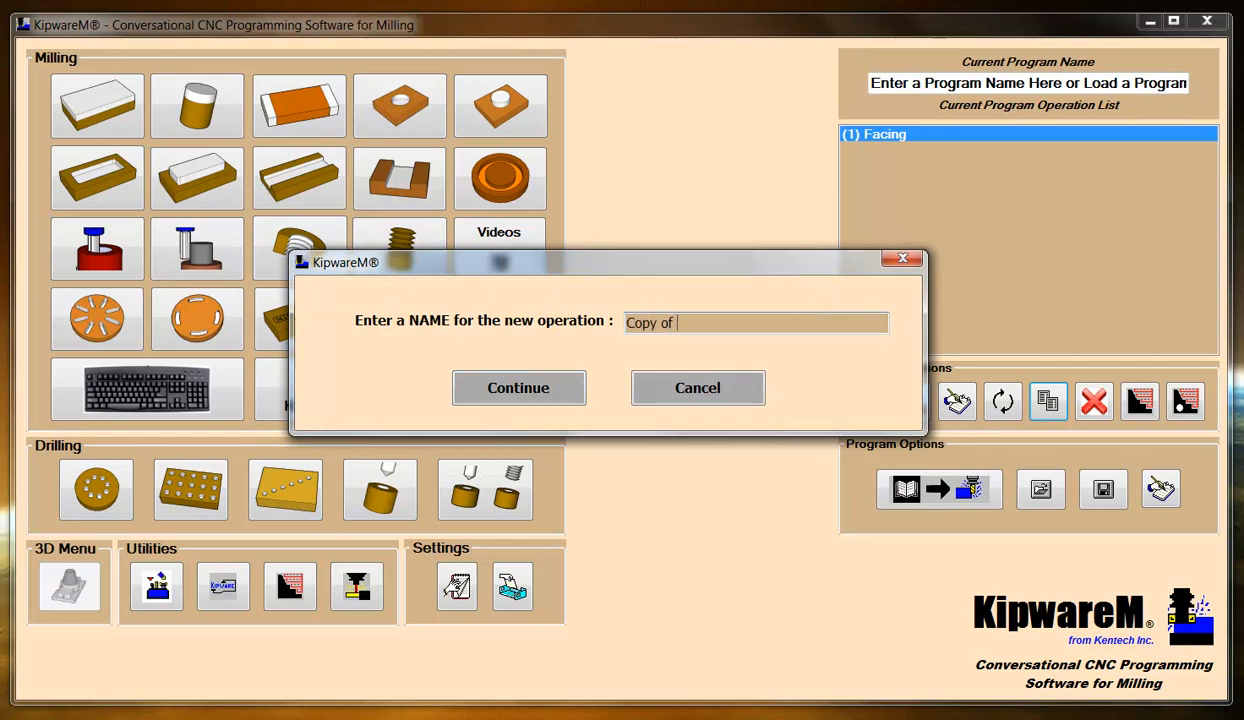
{"action": "type", "text": "Facing"}
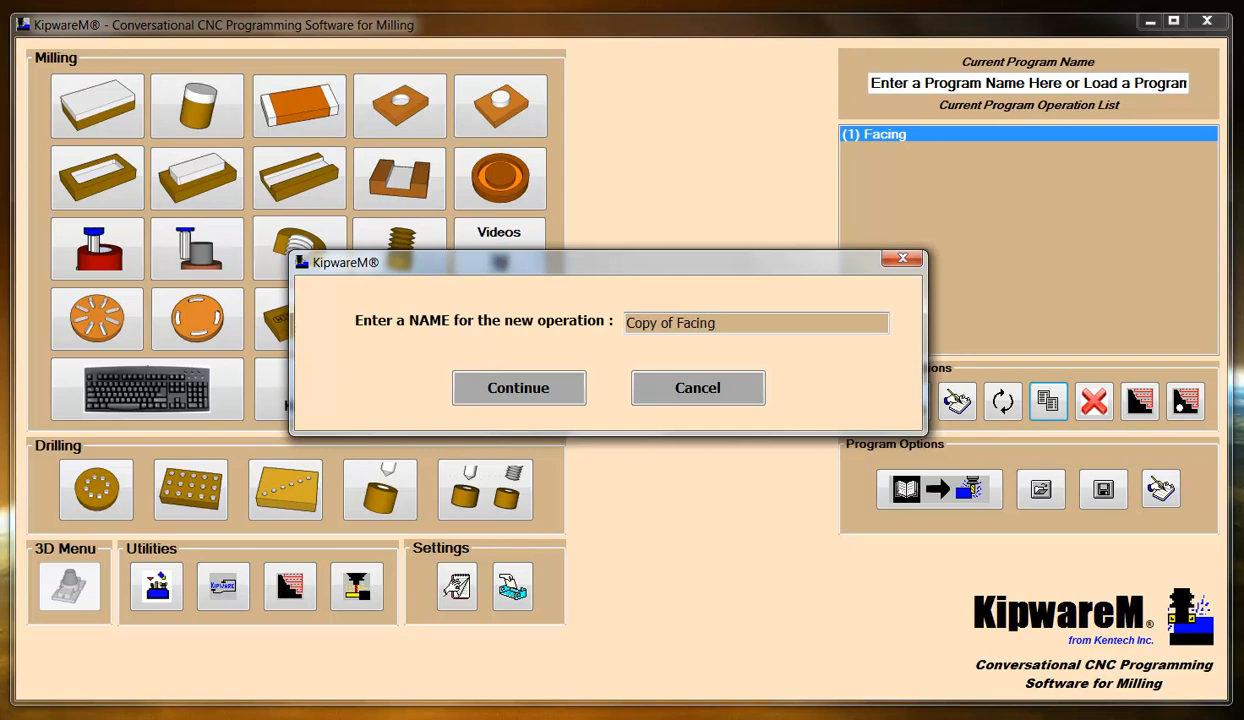
{"action": "left_click", "coordinate": [518, 388]}
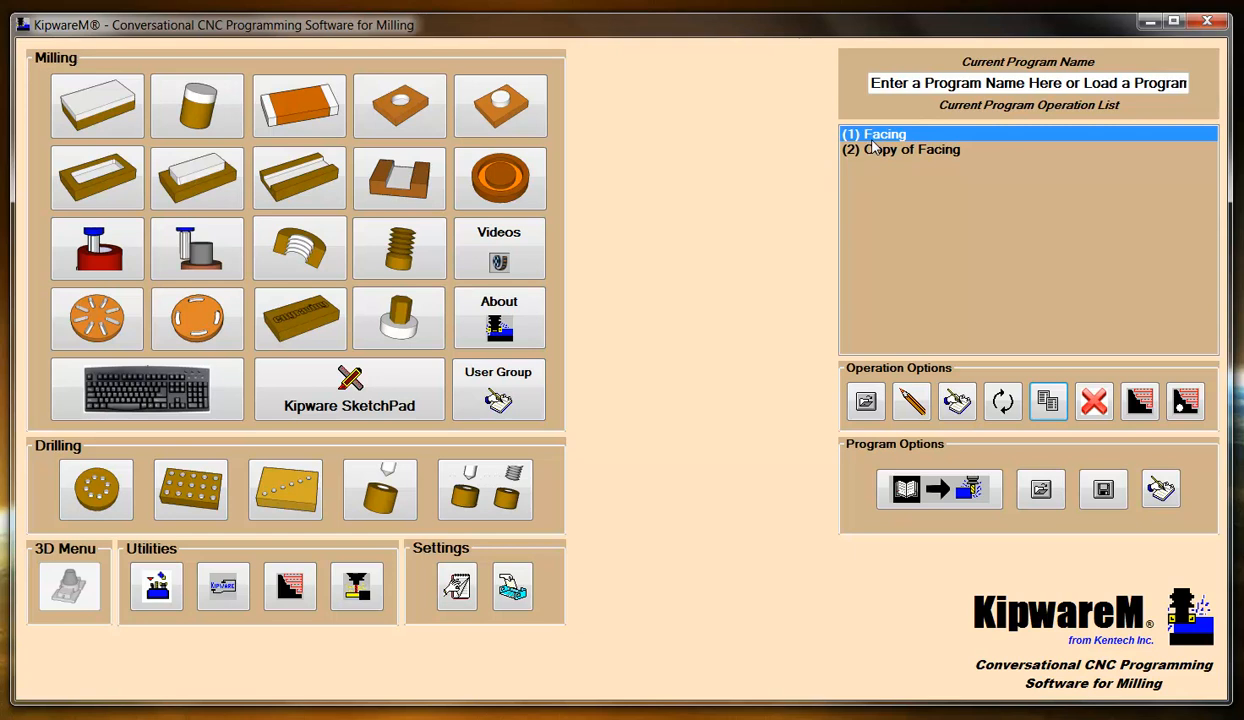
{"action": "mouse_move", "coordinate": [878, 156]}
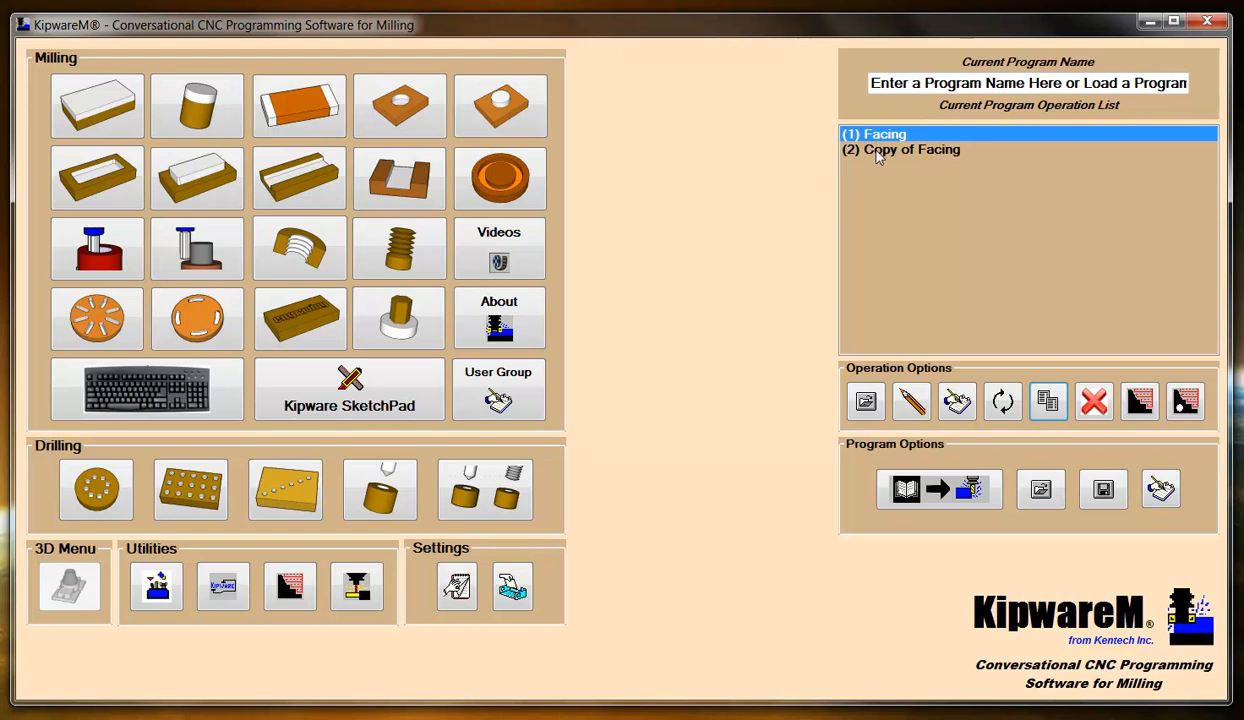
{"action": "left_click", "coordinate": [904, 148]}
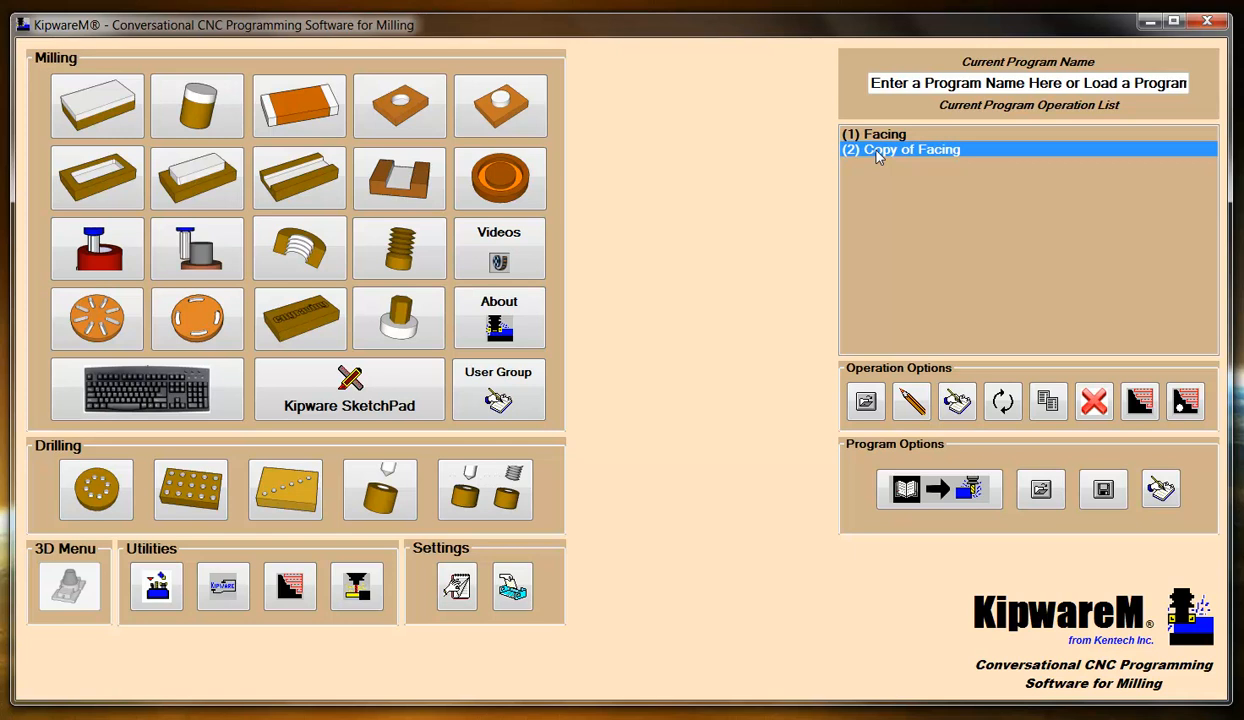
{"action": "double_click", "coordinate": [908, 148]}
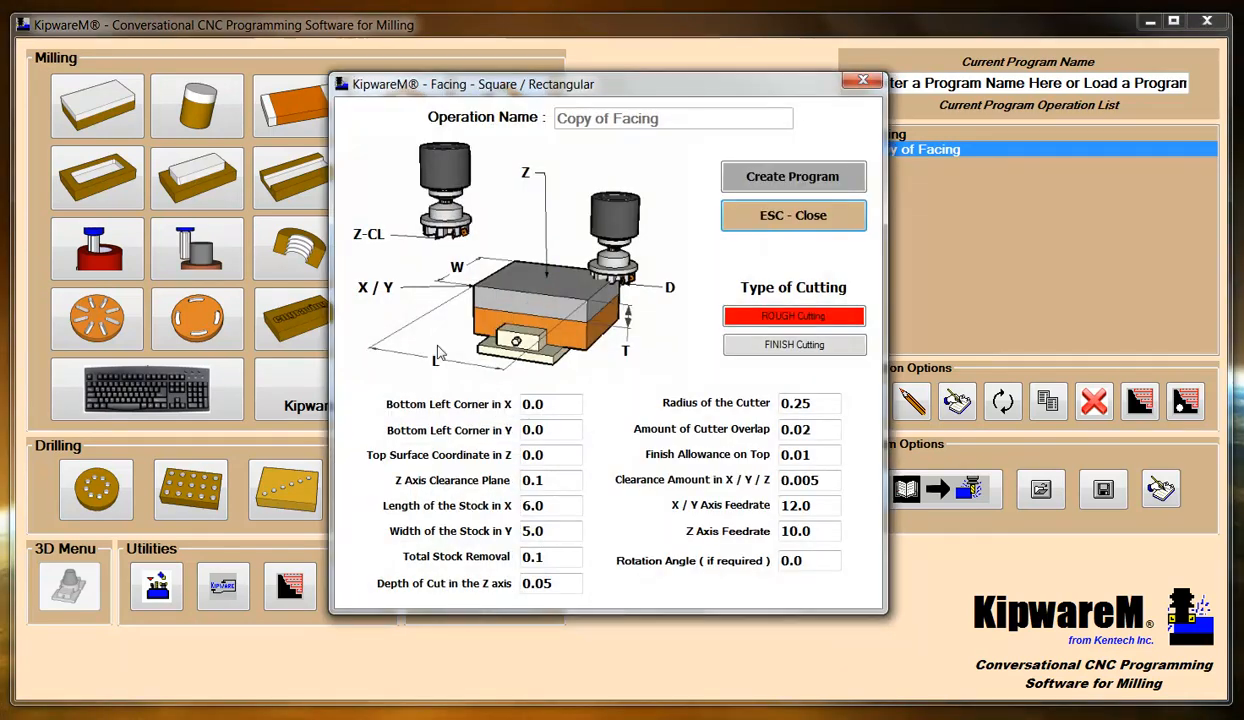
{"action": "mouse_move", "coordinate": [628, 124]}
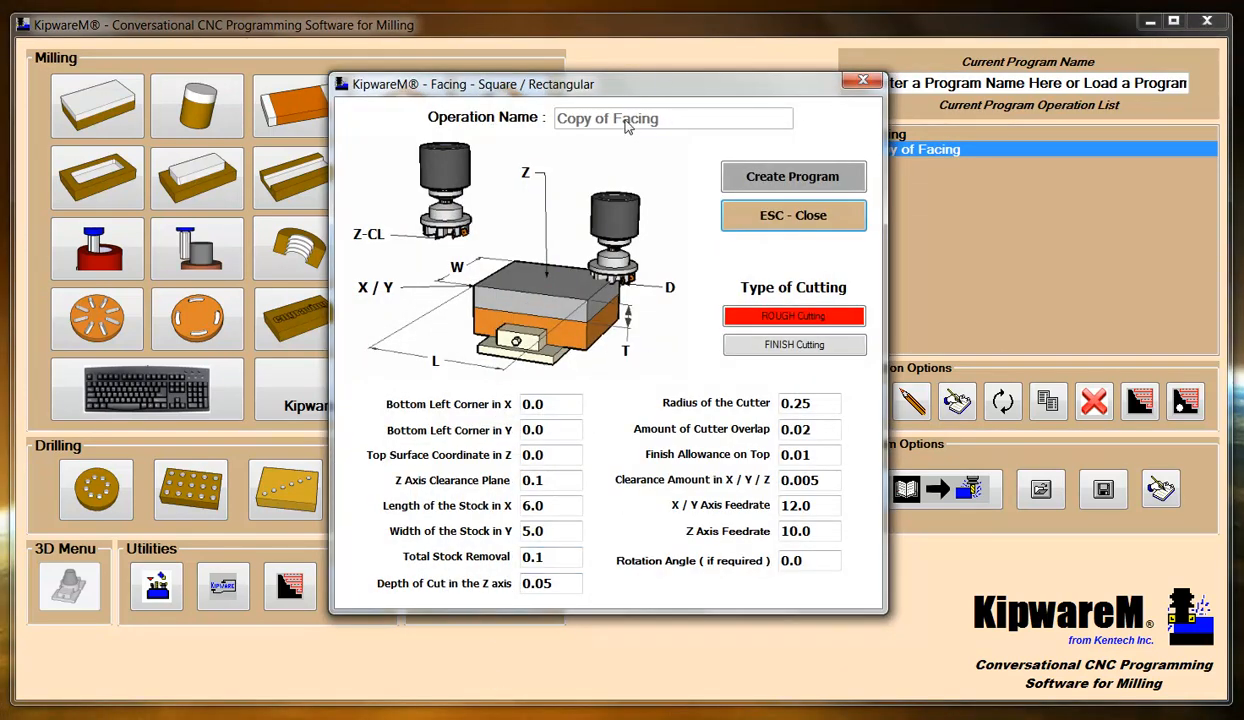
{"action": "mouse_move", "coordinate": [658, 124]}
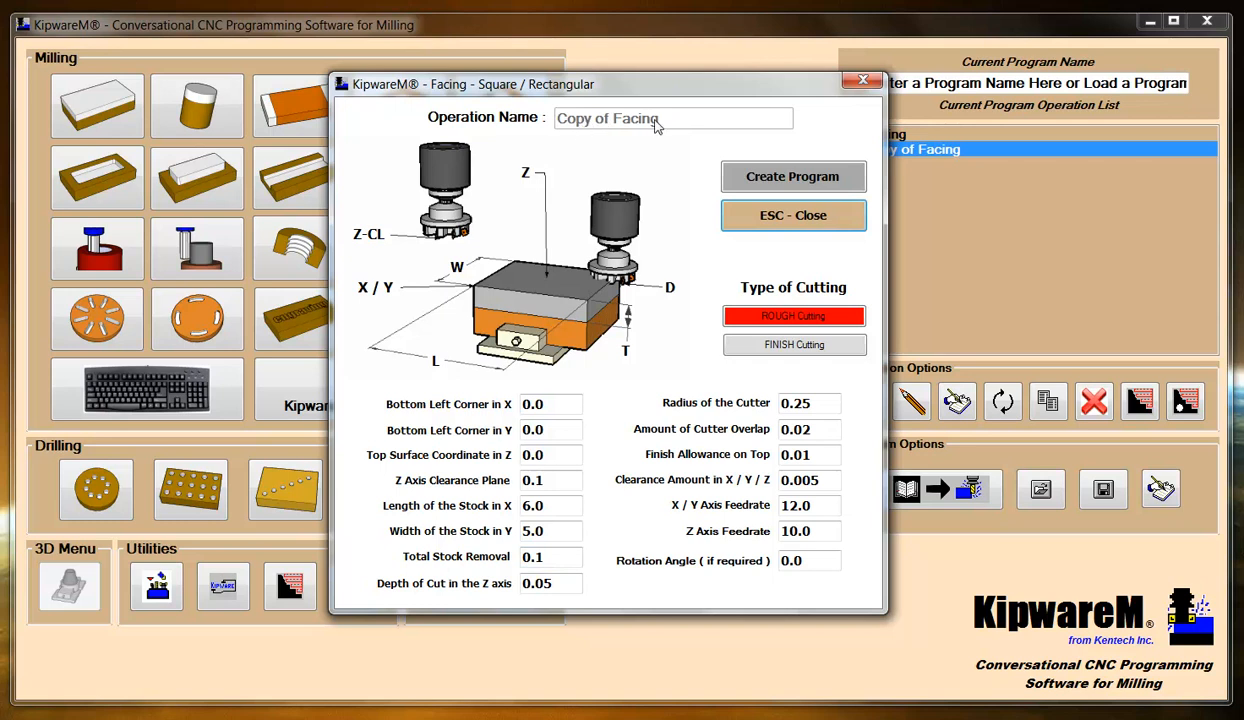
{"action": "left_click", "coordinate": [792, 216]}
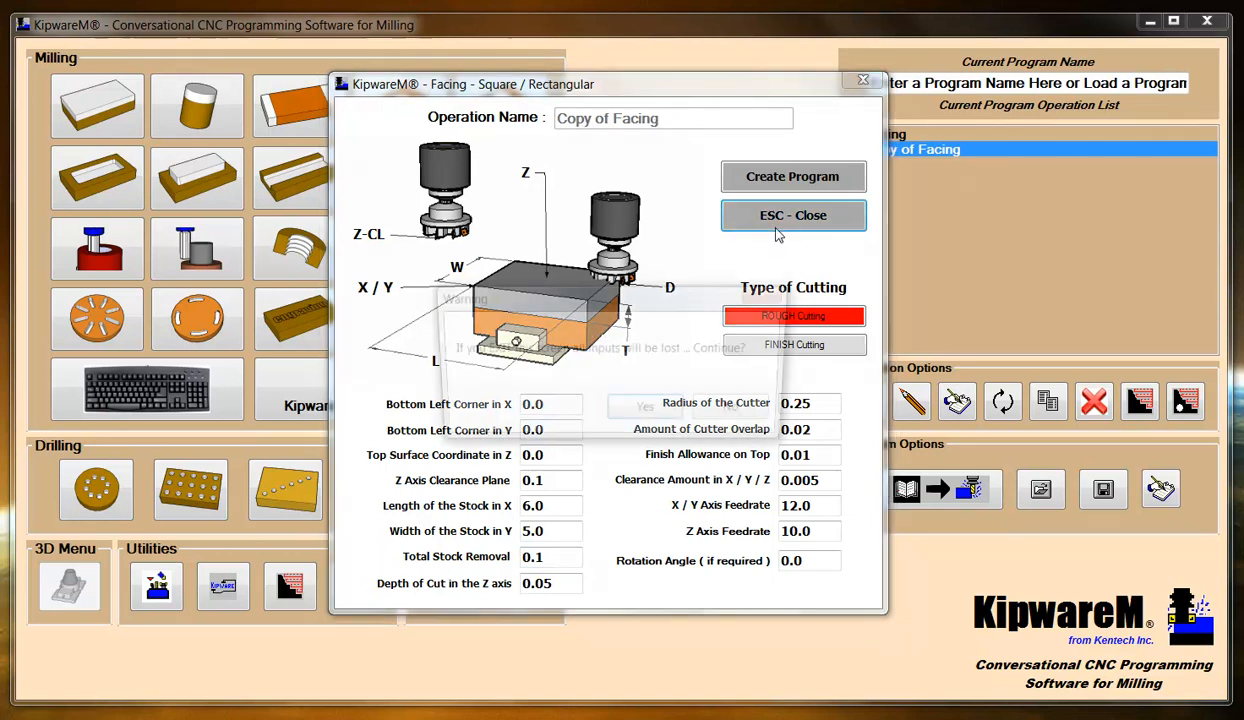
{"action": "left_click", "coordinate": [792, 216]}
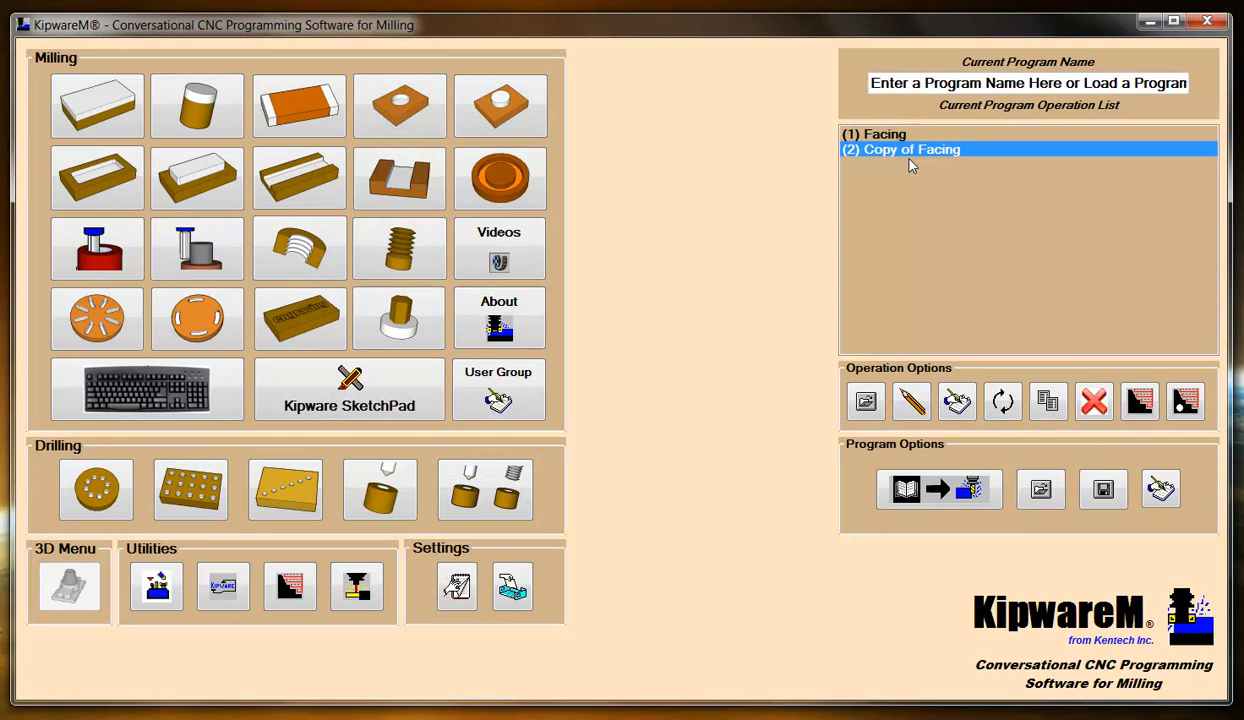
{"action": "mouse_move", "coordinate": [796, 352]}
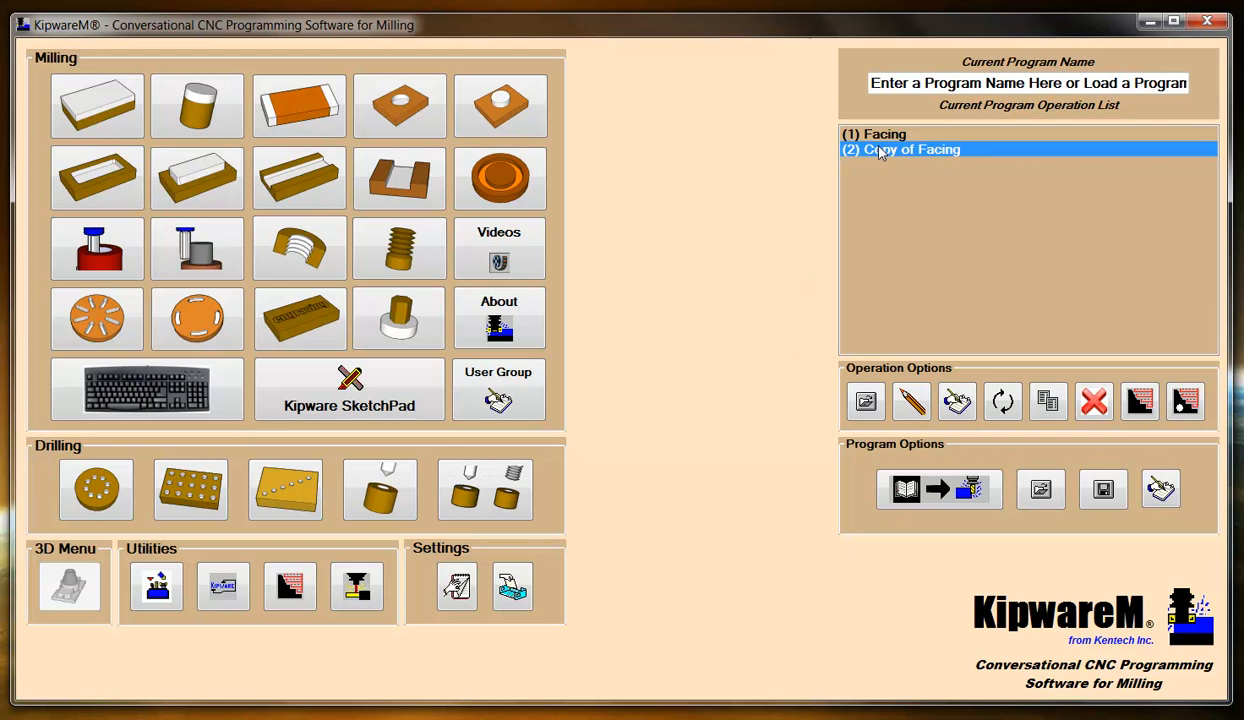
{"action": "mouse_move", "coordinate": [912, 400]}
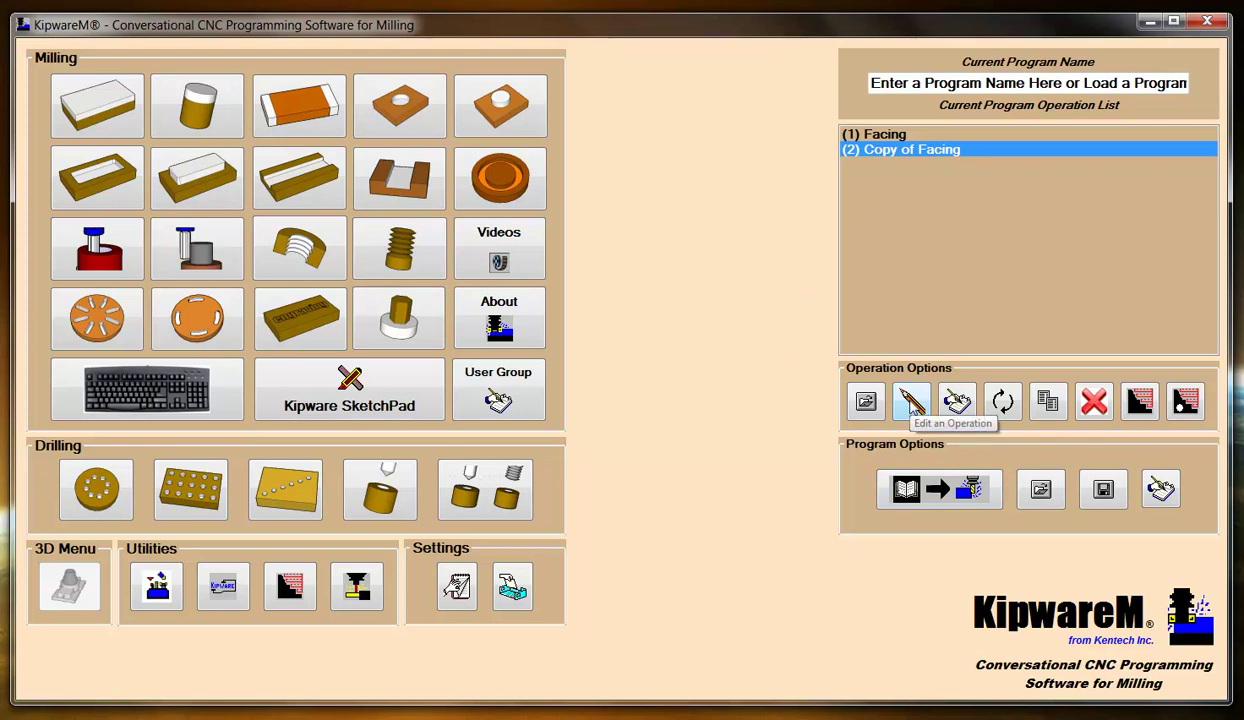
{"action": "left_click", "coordinate": [876, 134]}
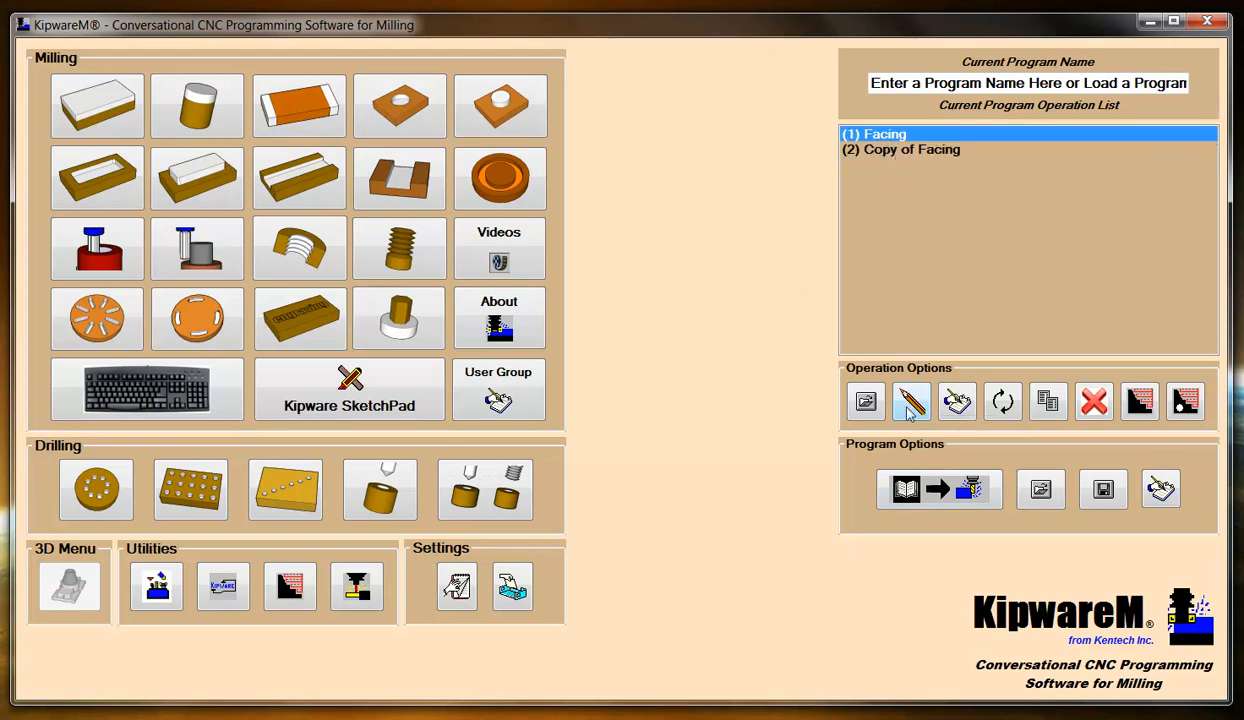
{"action": "left_click", "coordinate": [910, 400]}
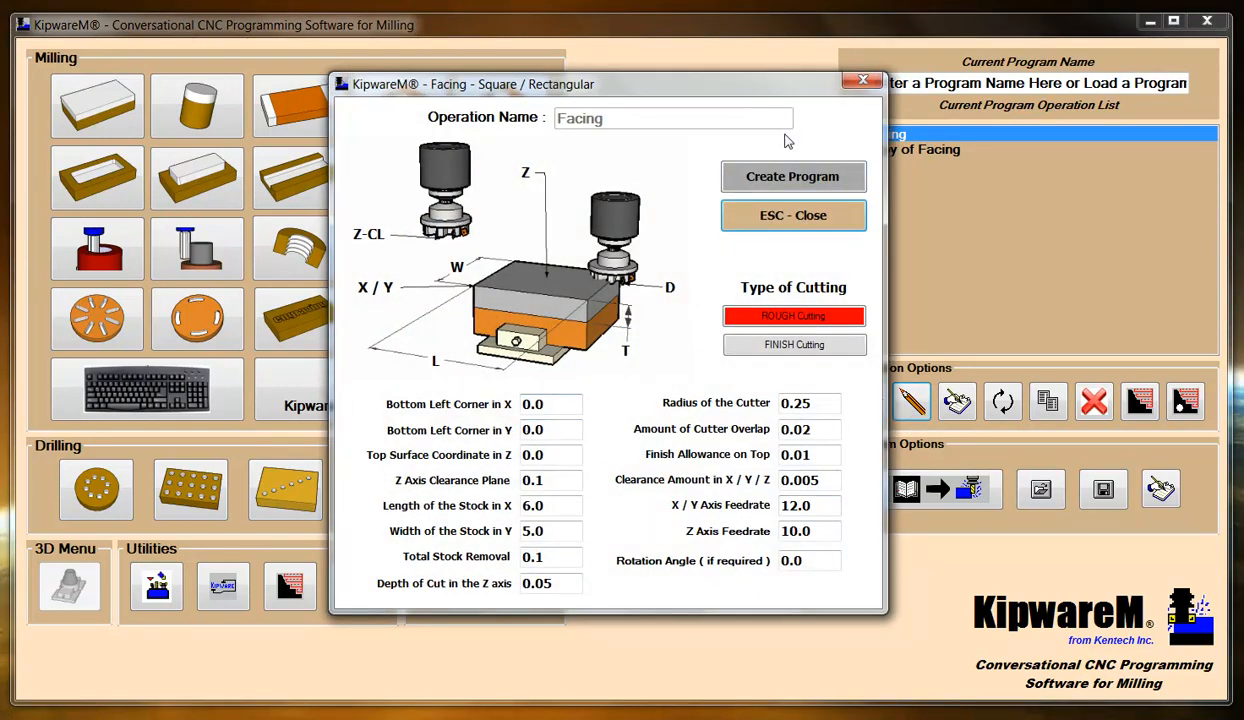
{"action": "mouse_move", "coordinate": [856, 80]}
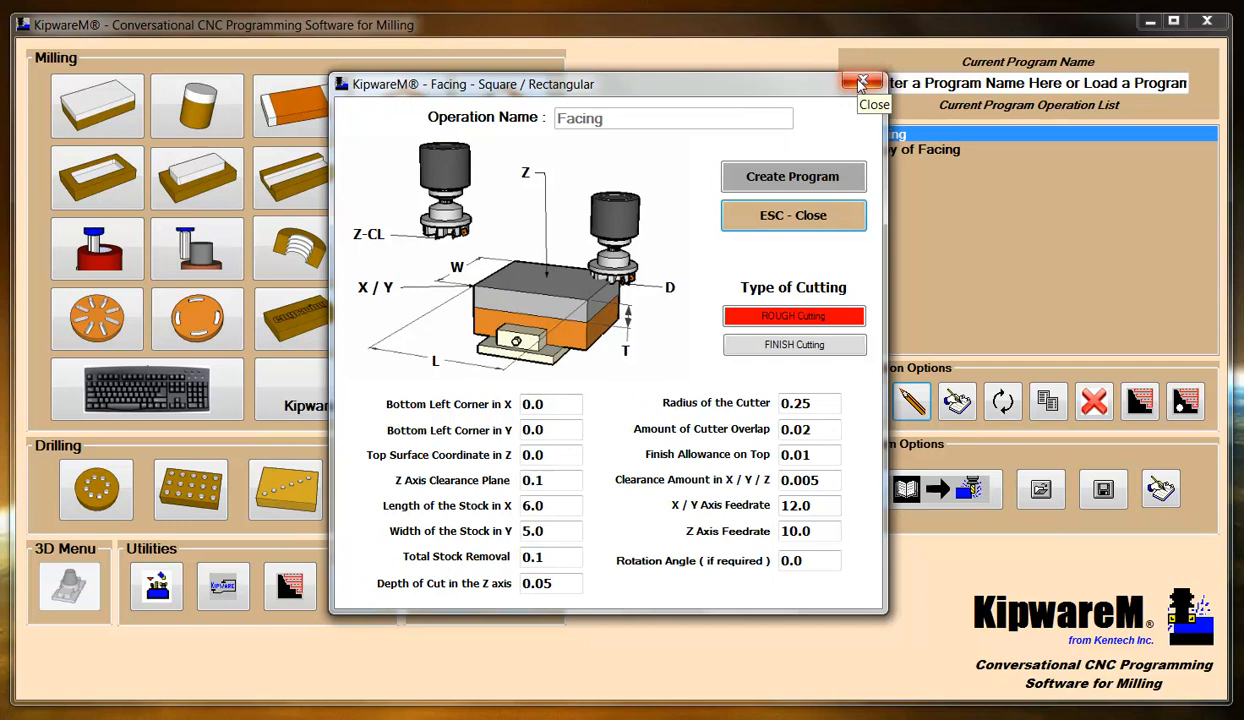
{"action": "left_click", "coordinate": [858, 82]}
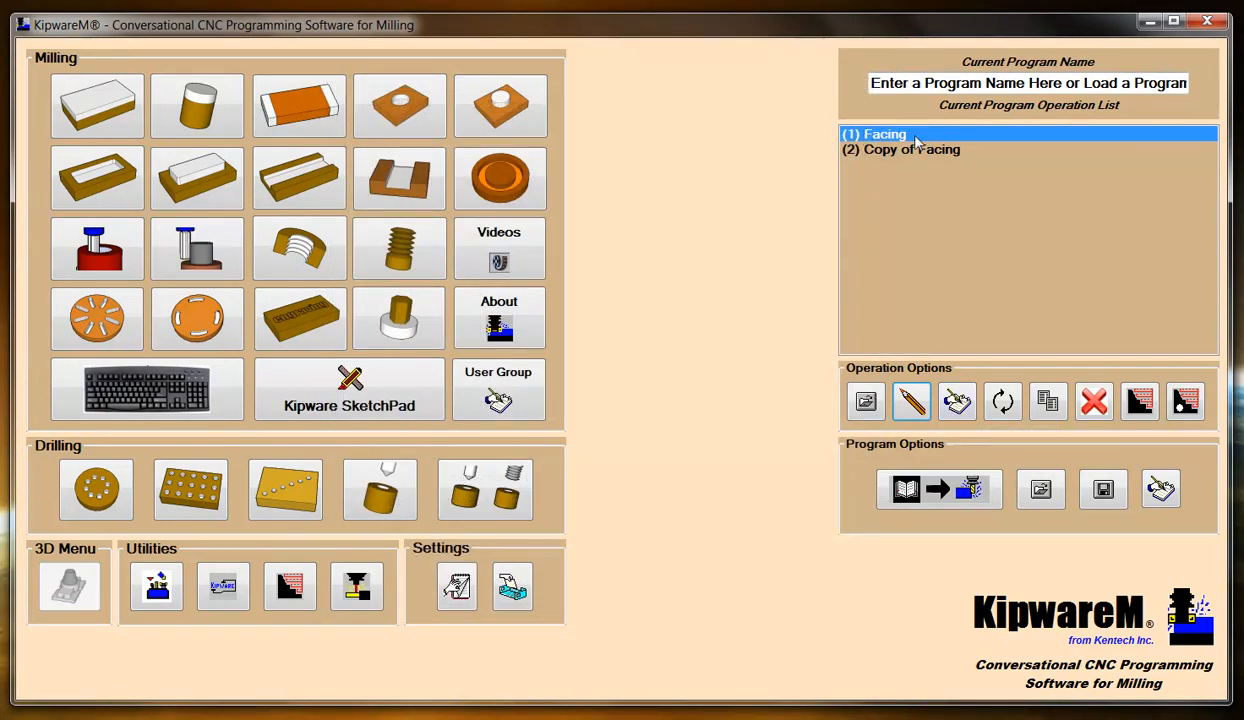
{"action": "left_click", "coordinate": [908, 148]}
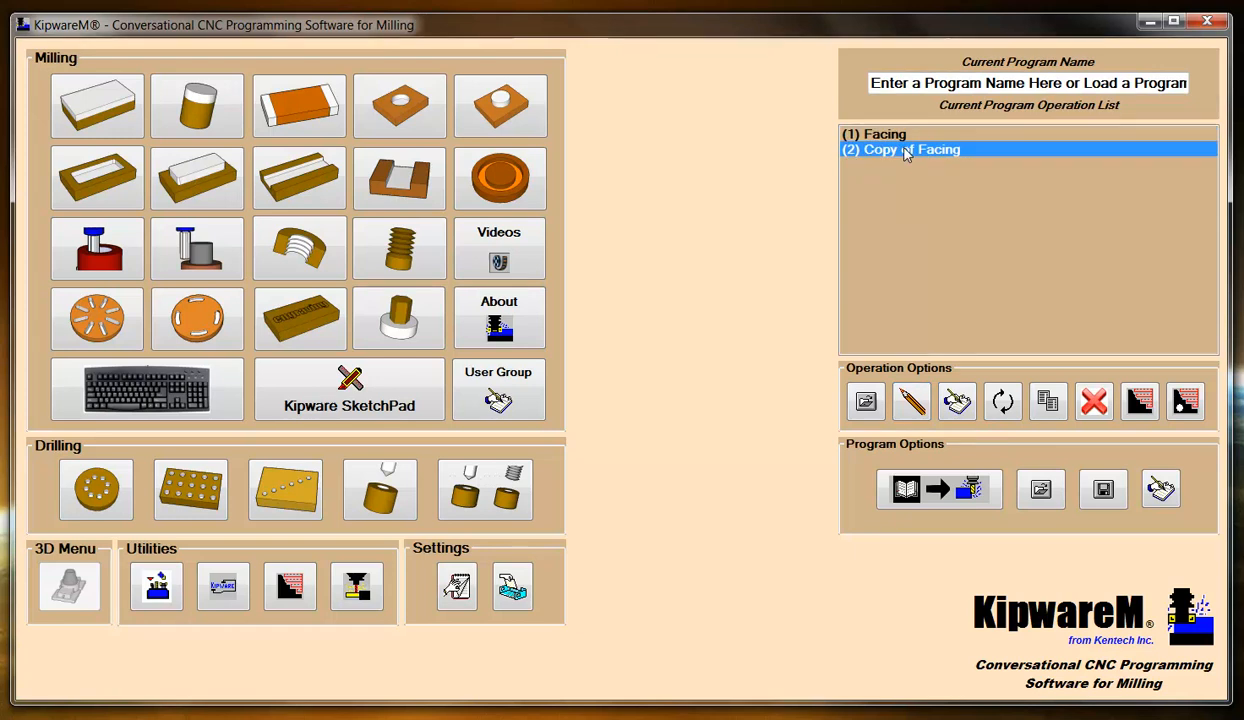
{"action": "mouse_move", "coordinate": [956, 400]}
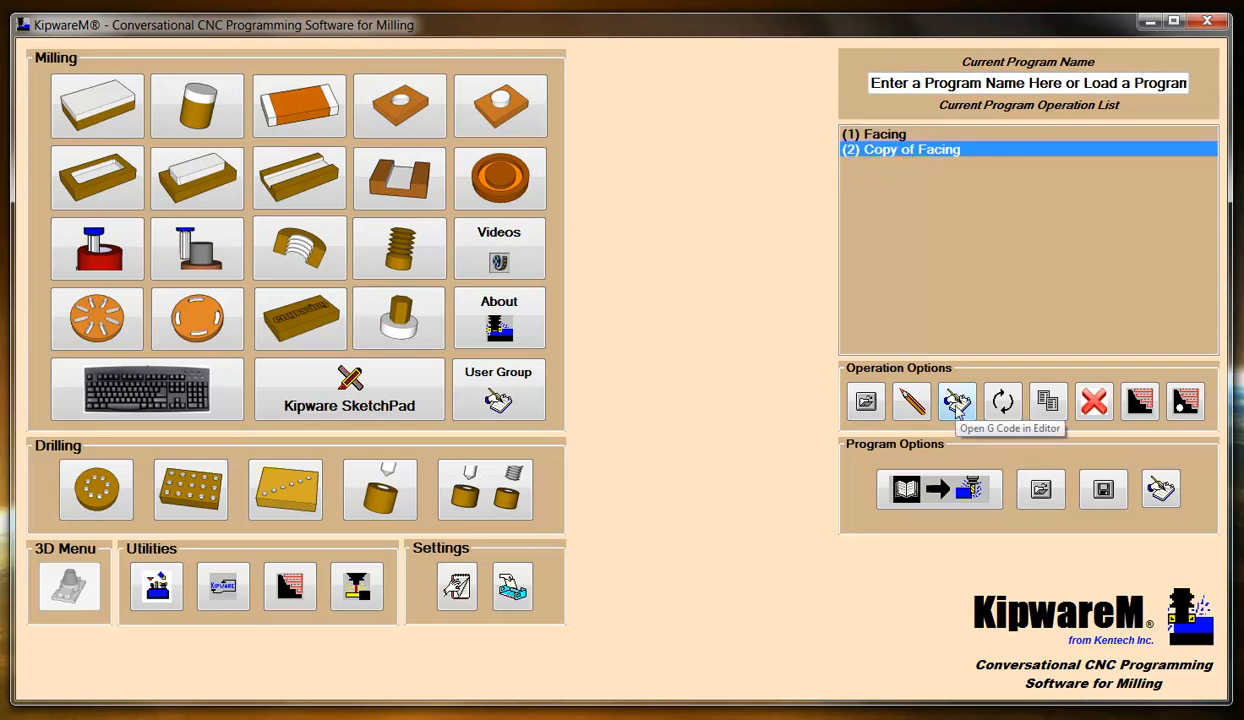
{"action": "left_click", "coordinate": [956, 400]}
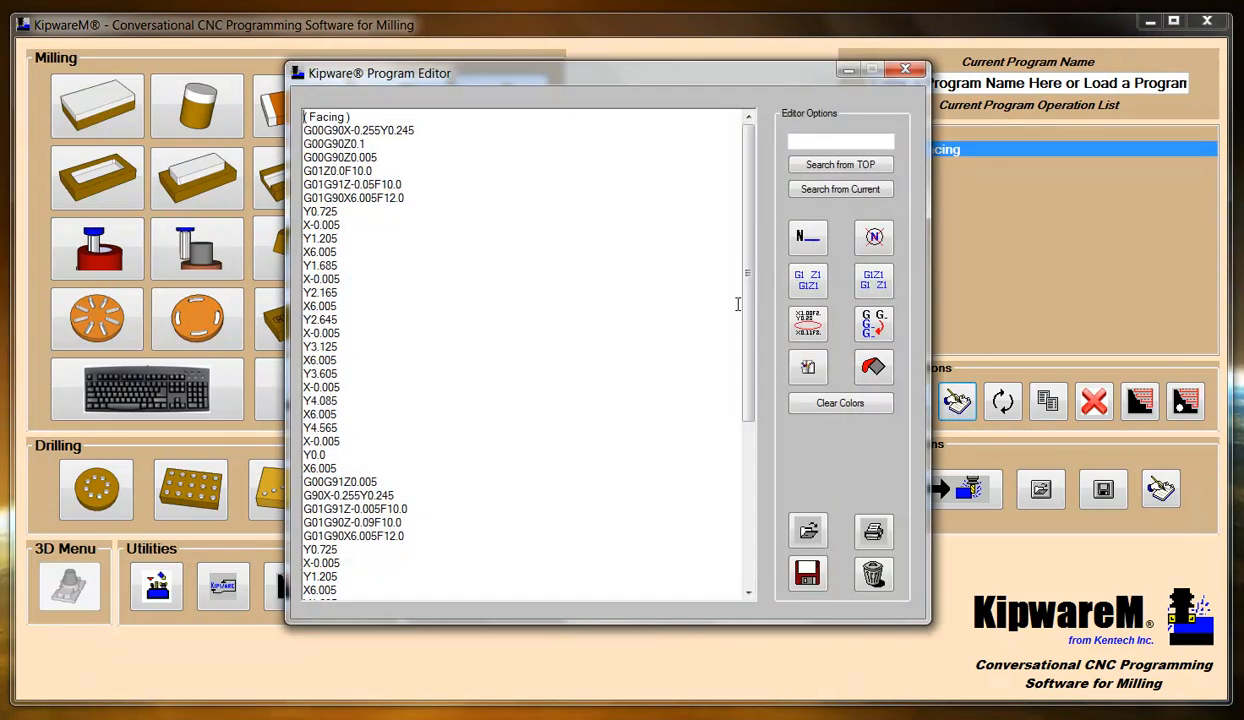
{"action": "scroll", "scroll_direction": "down", "scroll_amount": 3}
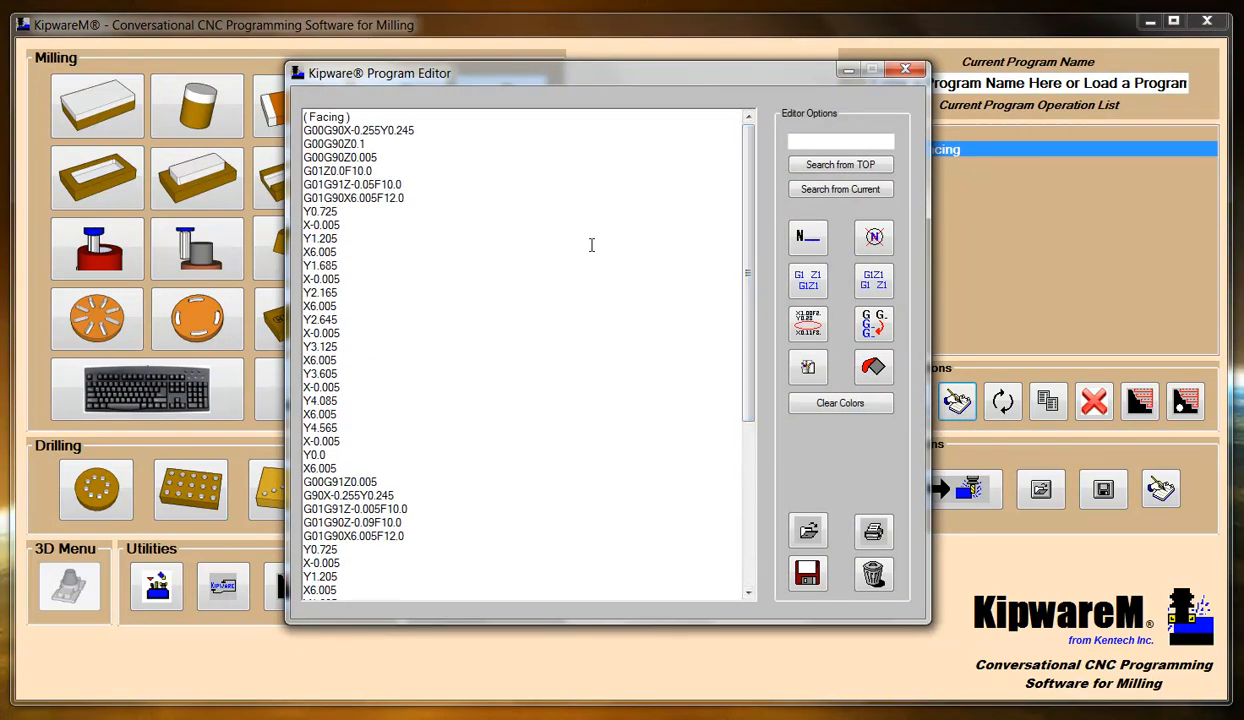
{"action": "mouse_move", "coordinate": [568, 304]}
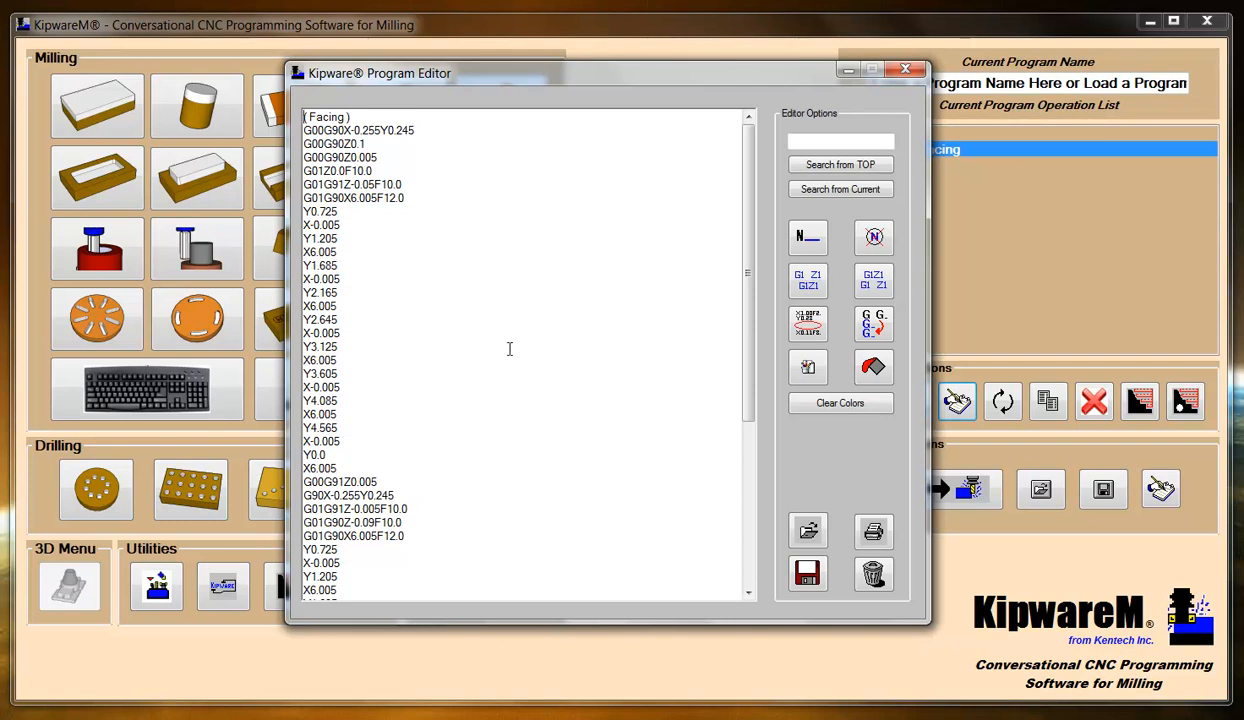
{"action": "mouse_move", "coordinate": [564, 368]}
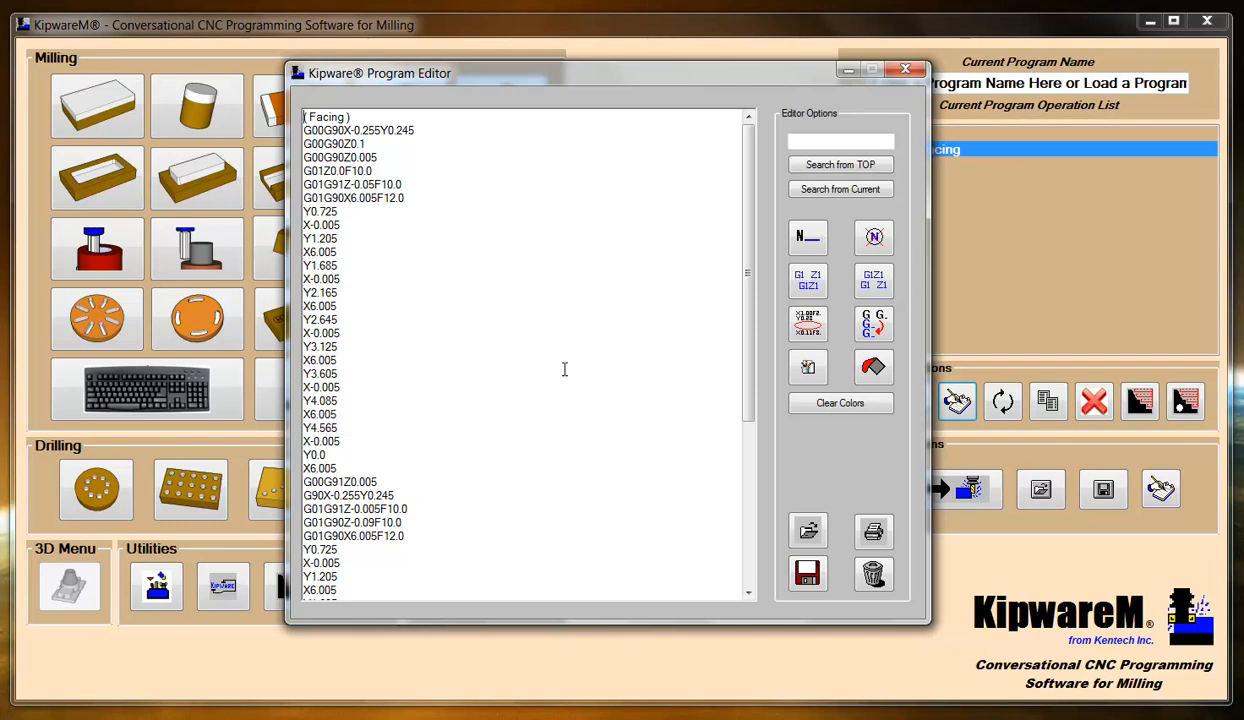
{"action": "scroll", "scroll_direction": "down", "scroll_amount": 3}
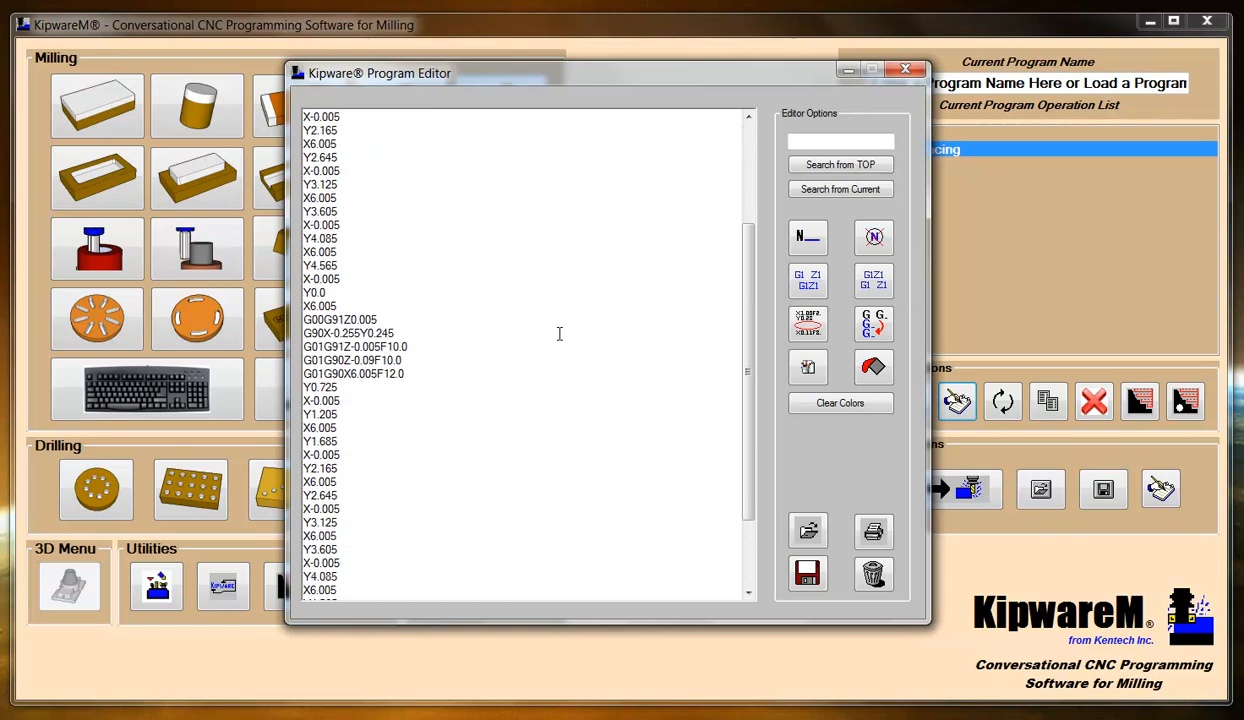
{"action": "scroll", "scroll_direction": "down", "scroll_amount": 3}
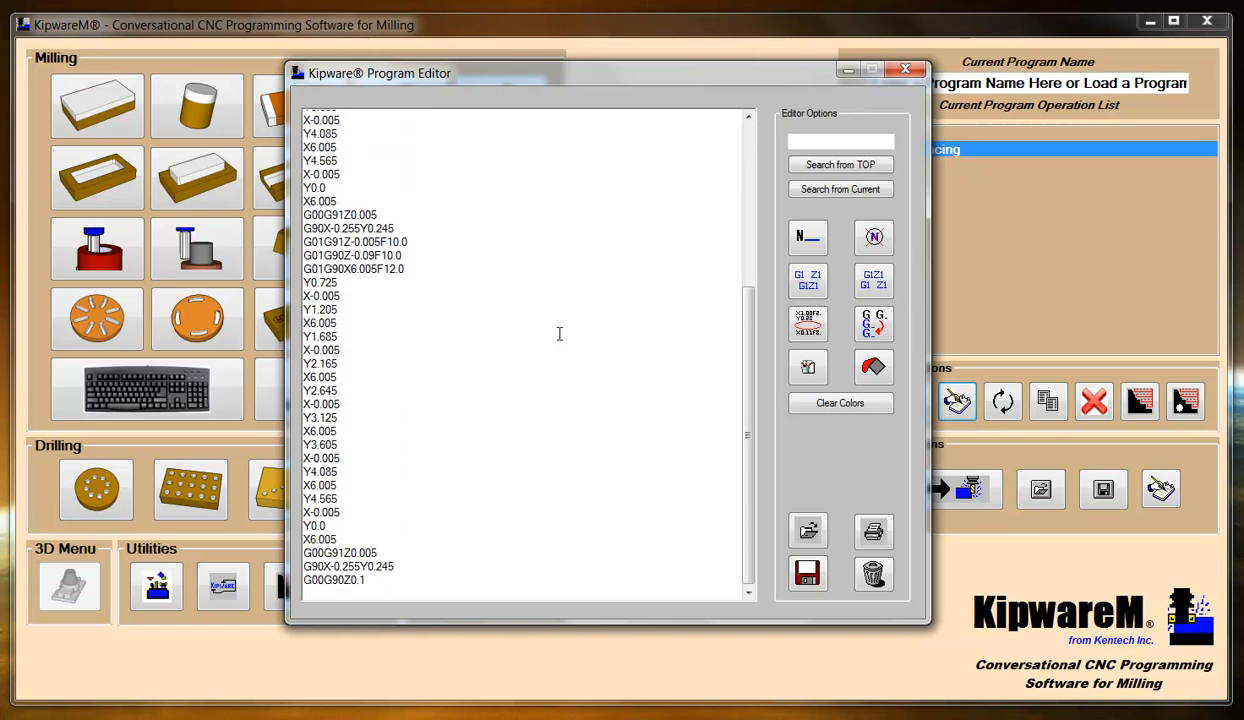
{"action": "mouse_move", "coordinate": [756, 364]}
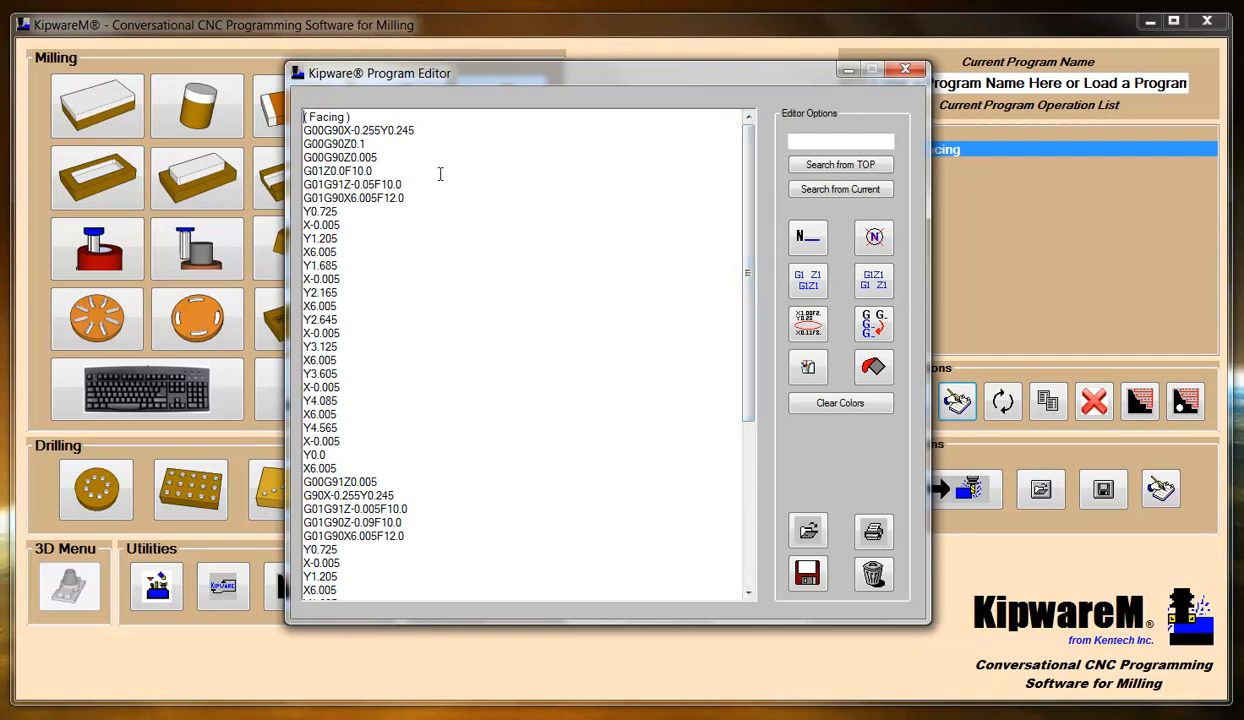
{"action": "mouse_move", "coordinate": [852, 476]}
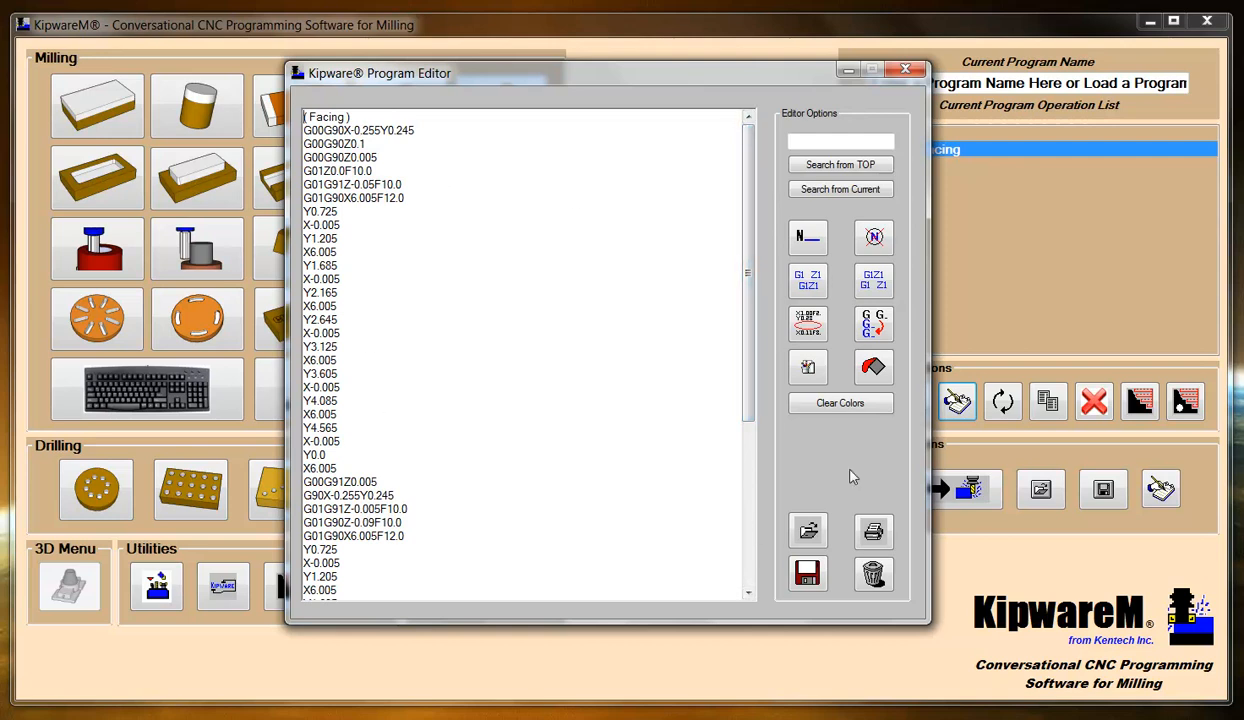
{"action": "mouse_move", "coordinate": [808, 572]}
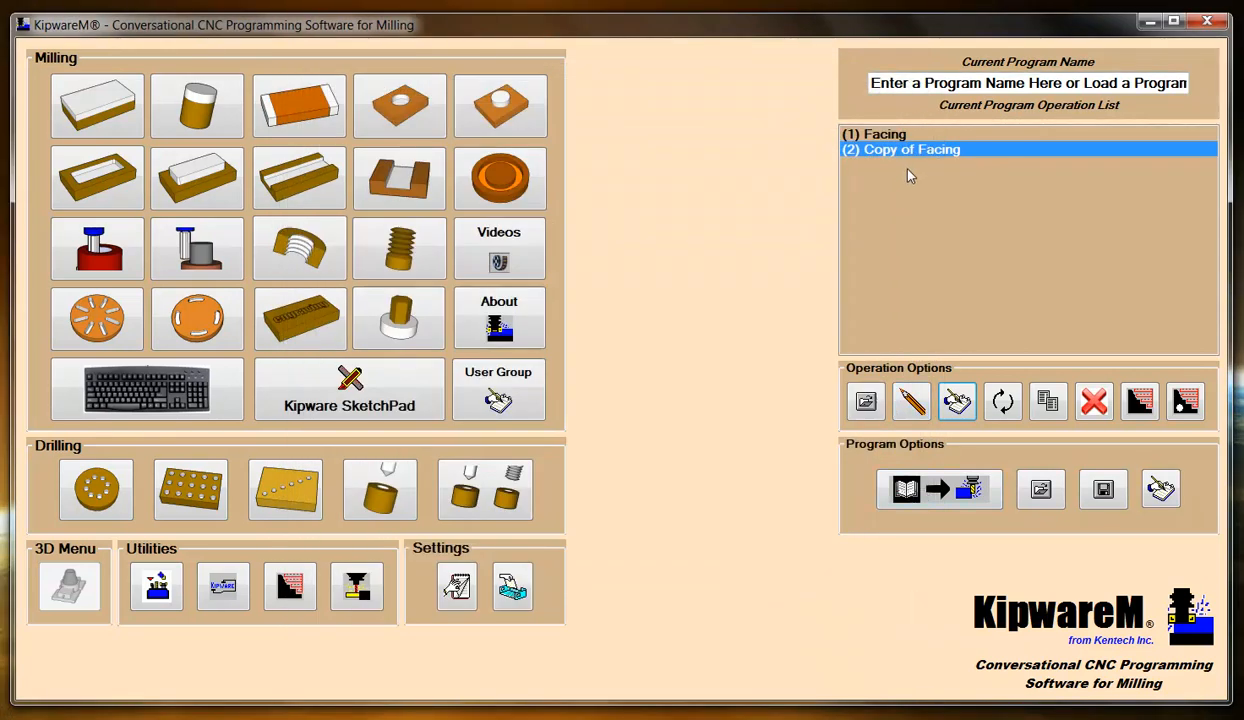
{"action": "left_click", "coordinate": [912, 400]}
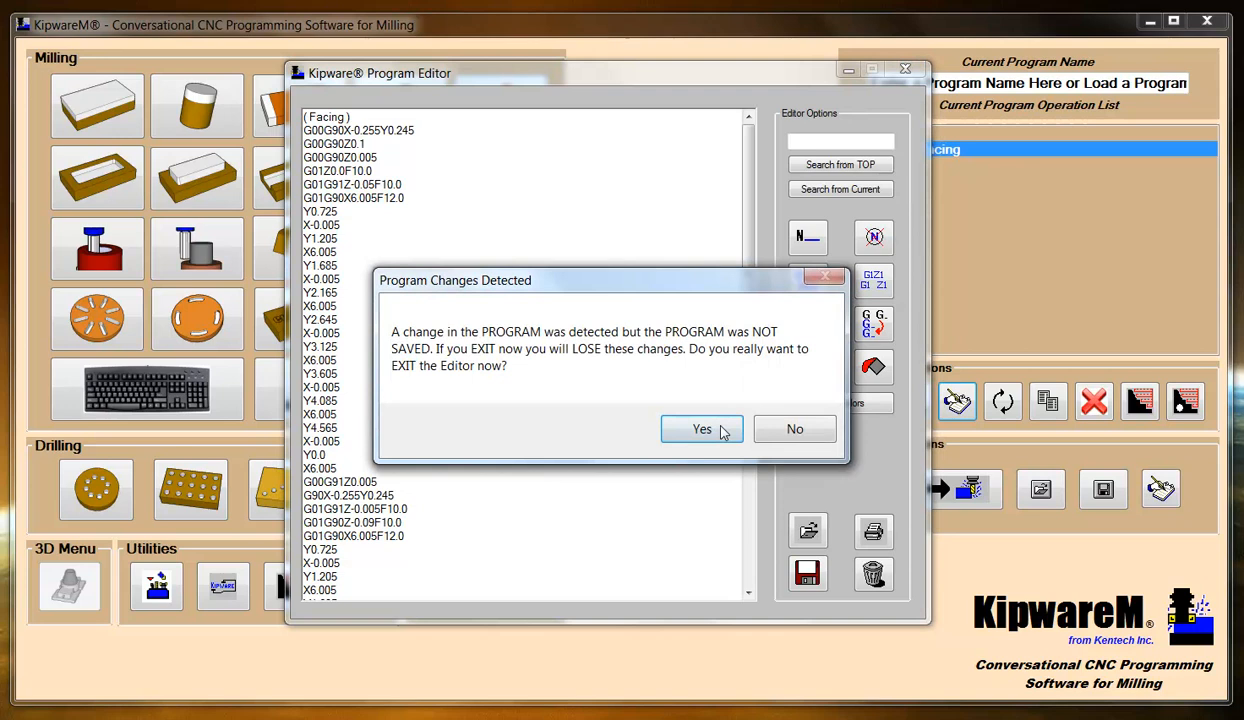
{"action": "left_click", "coordinate": [700, 428]}
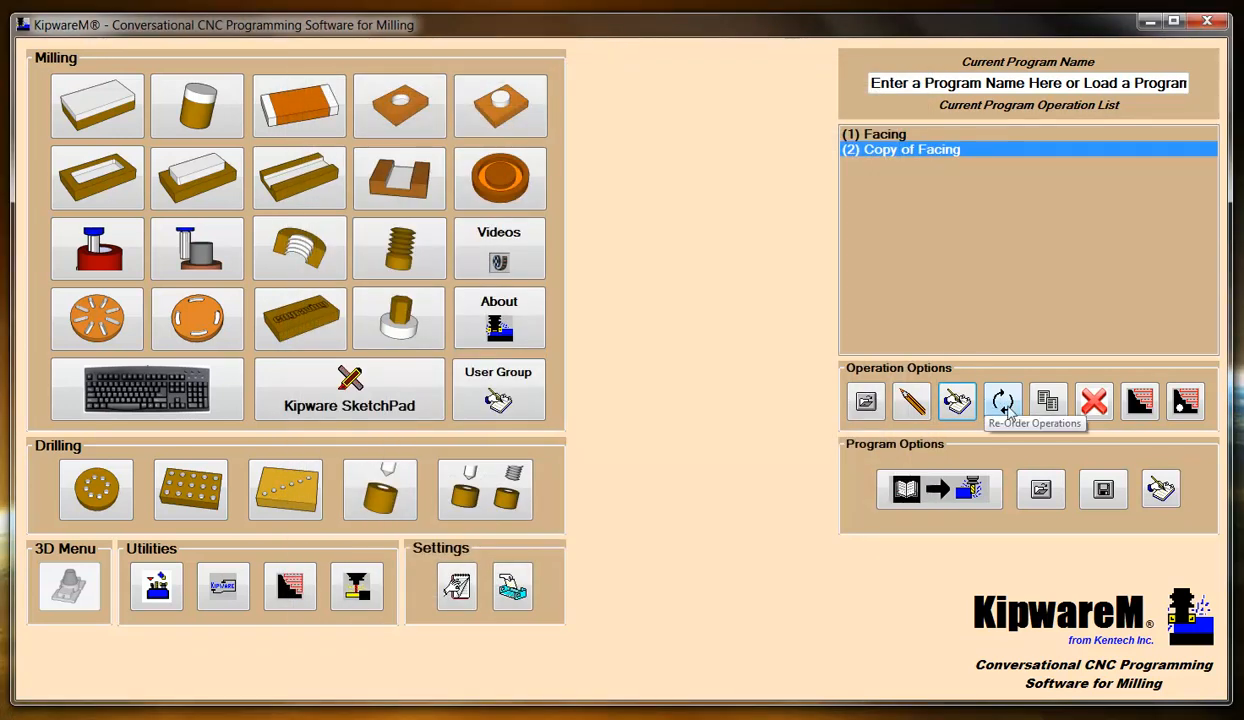
- Re-order Copy of Facing to position 1, ahead of Facing
{"action": "left_click", "coordinate": [1002, 400]}
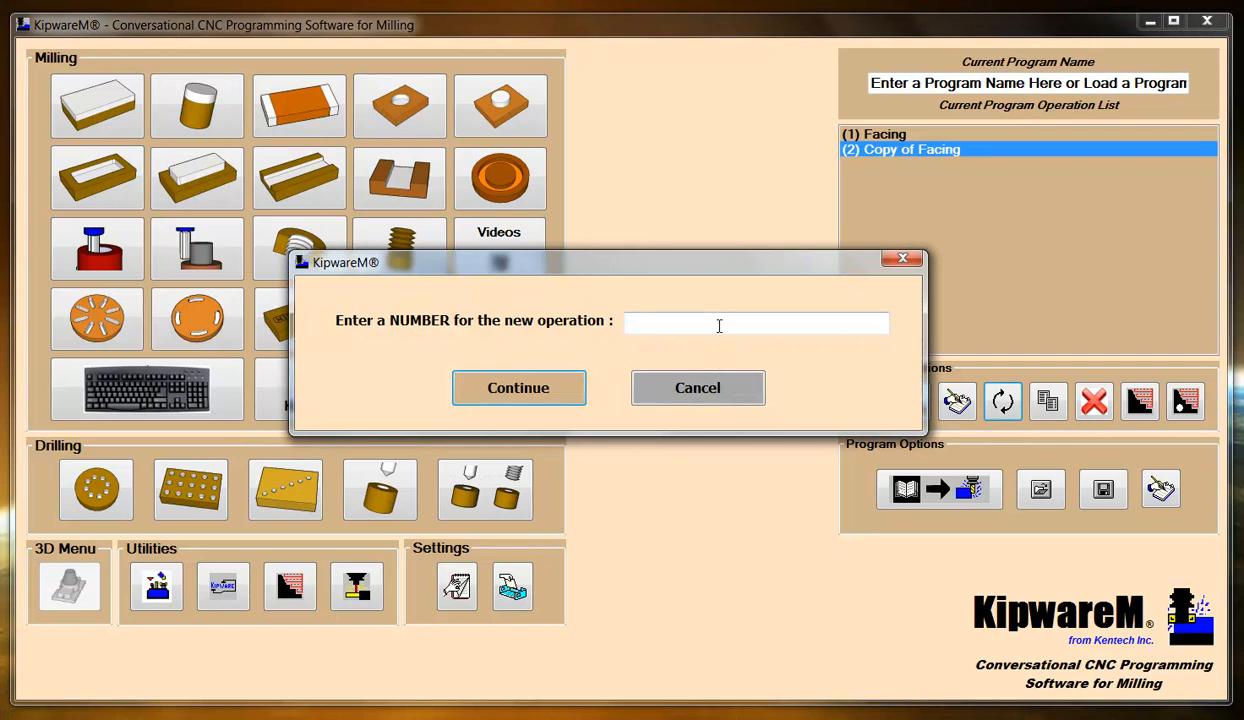
{"action": "left_click", "coordinate": [518, 388]}
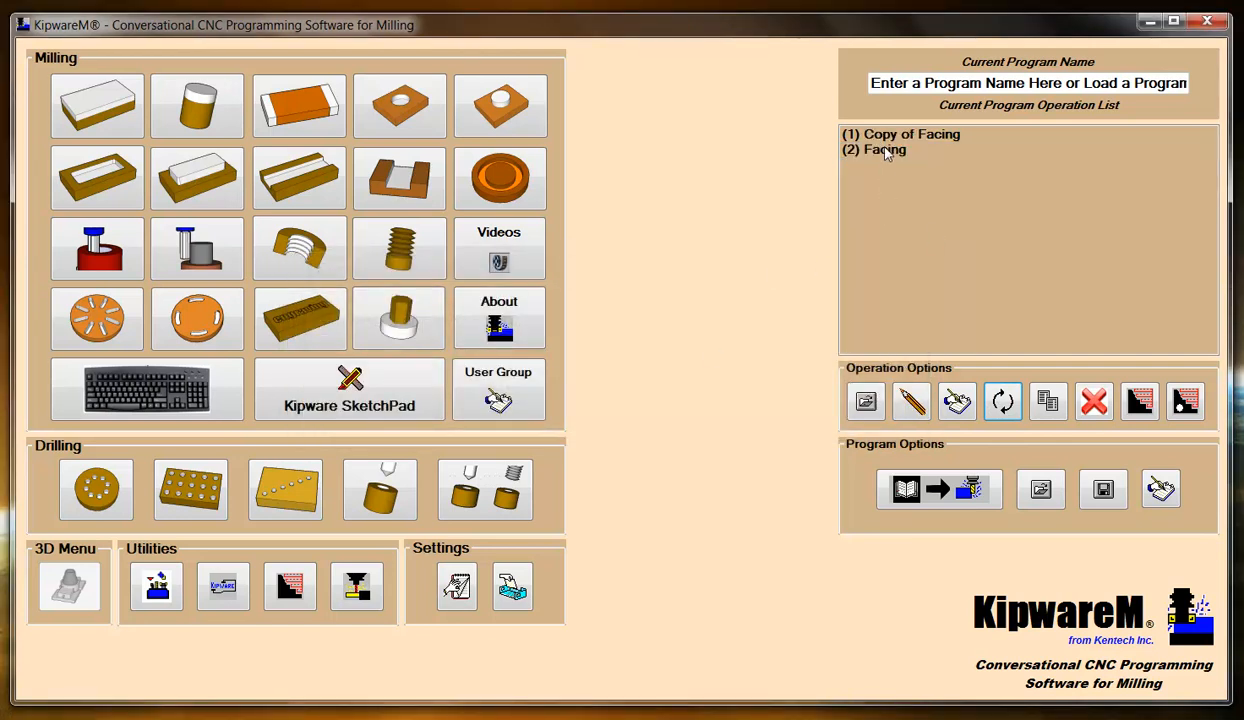
{"action": "mouse_move", "coordinate": [876, 276]}
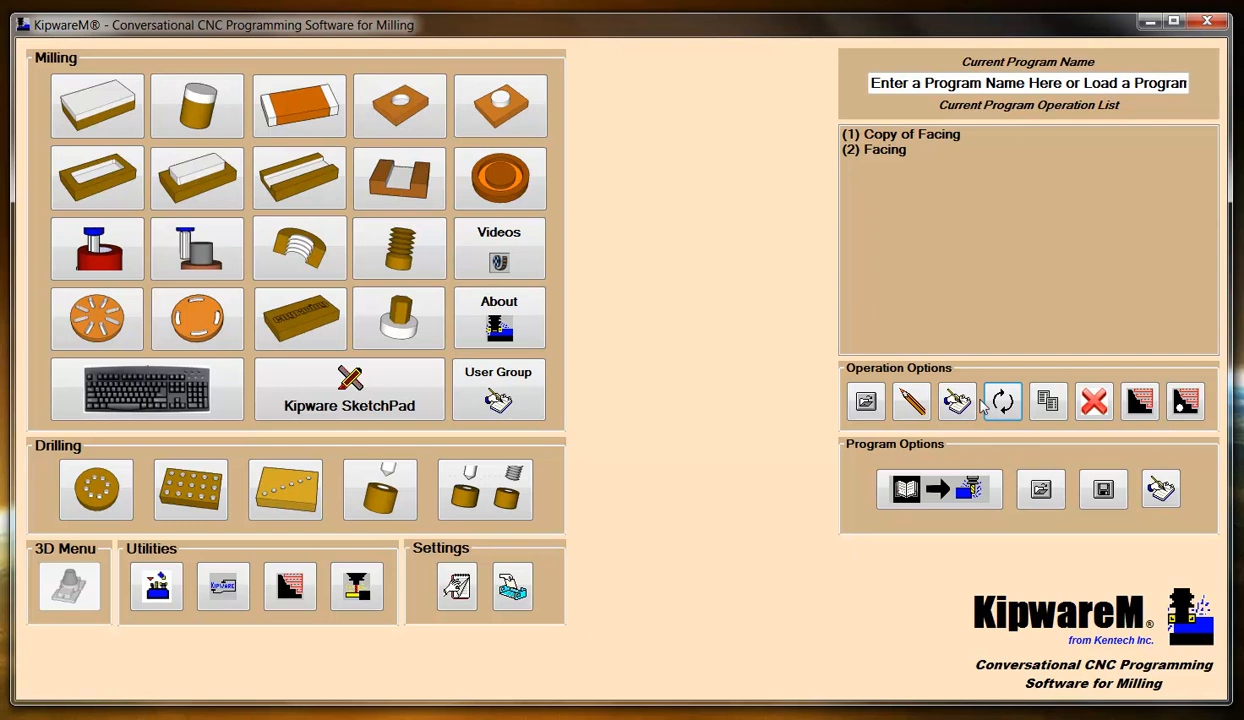
{"action": "mouse_move", "coordinate": [1002, 400]}
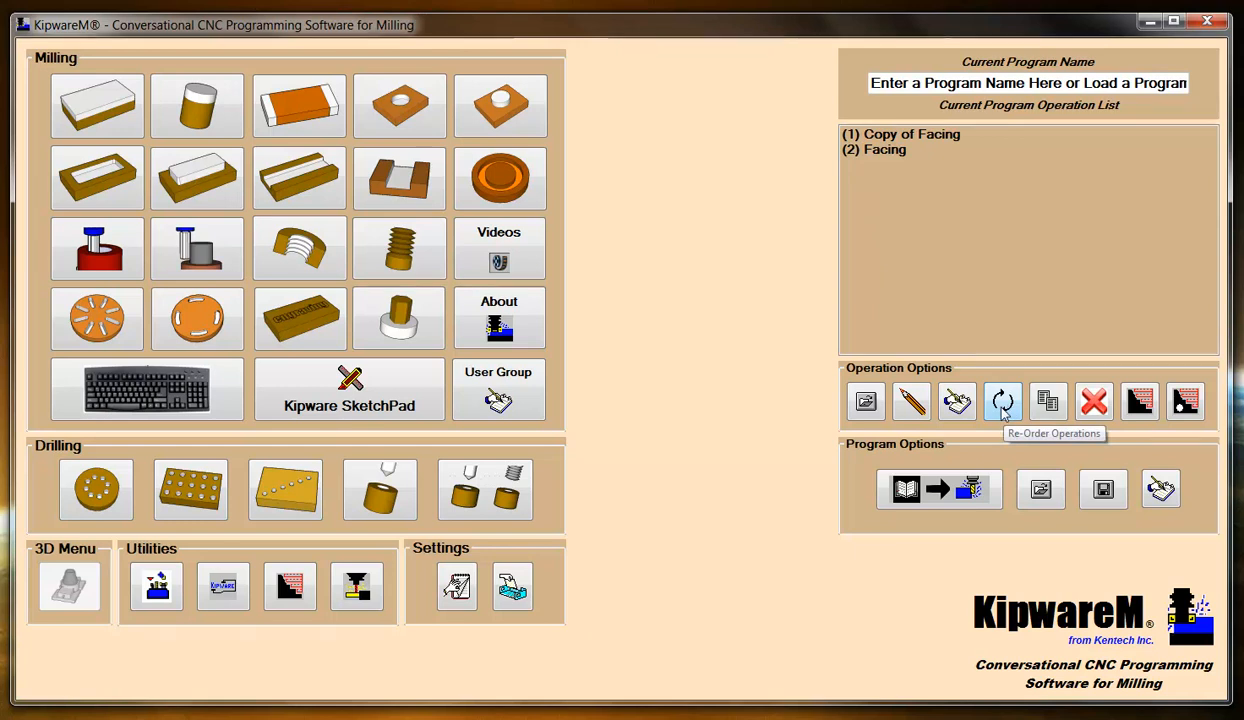
{"action": "mouse_move", "coordinate": [914, 144]}
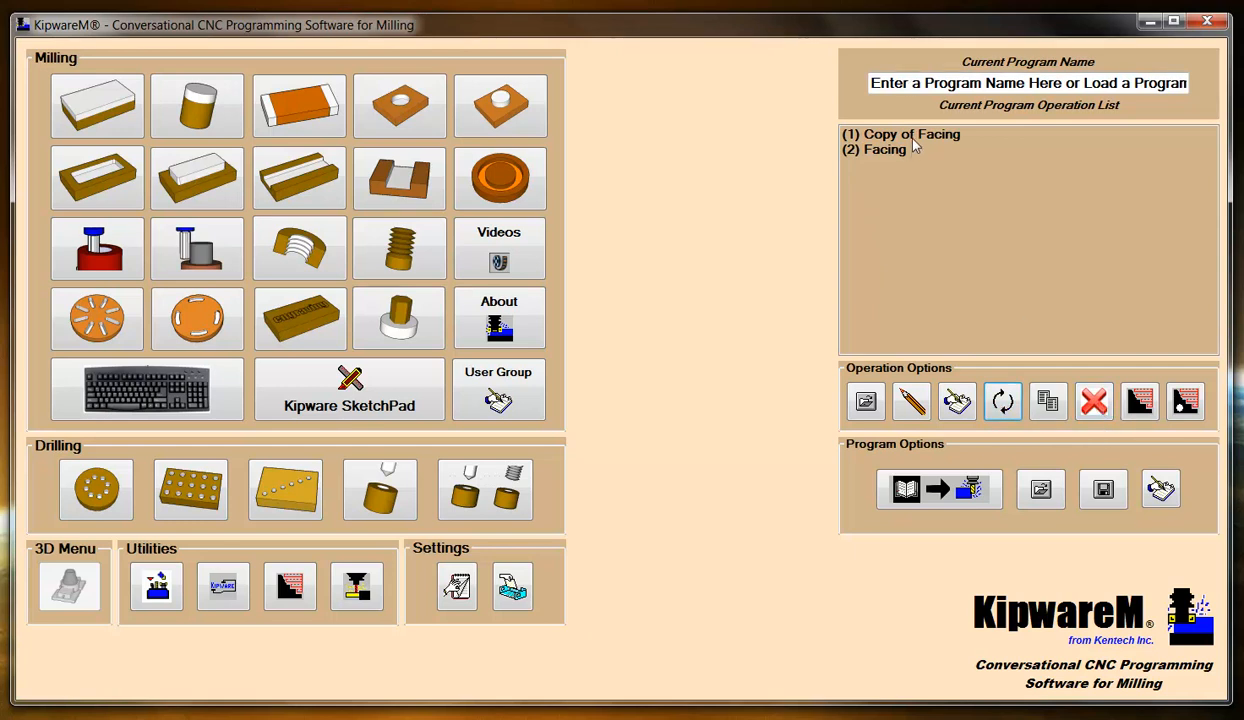
- Remove Copy of Facing and confirm, leaving Facing as the only operation
{"action": "left_click", "coordinate": [1092, 400]}
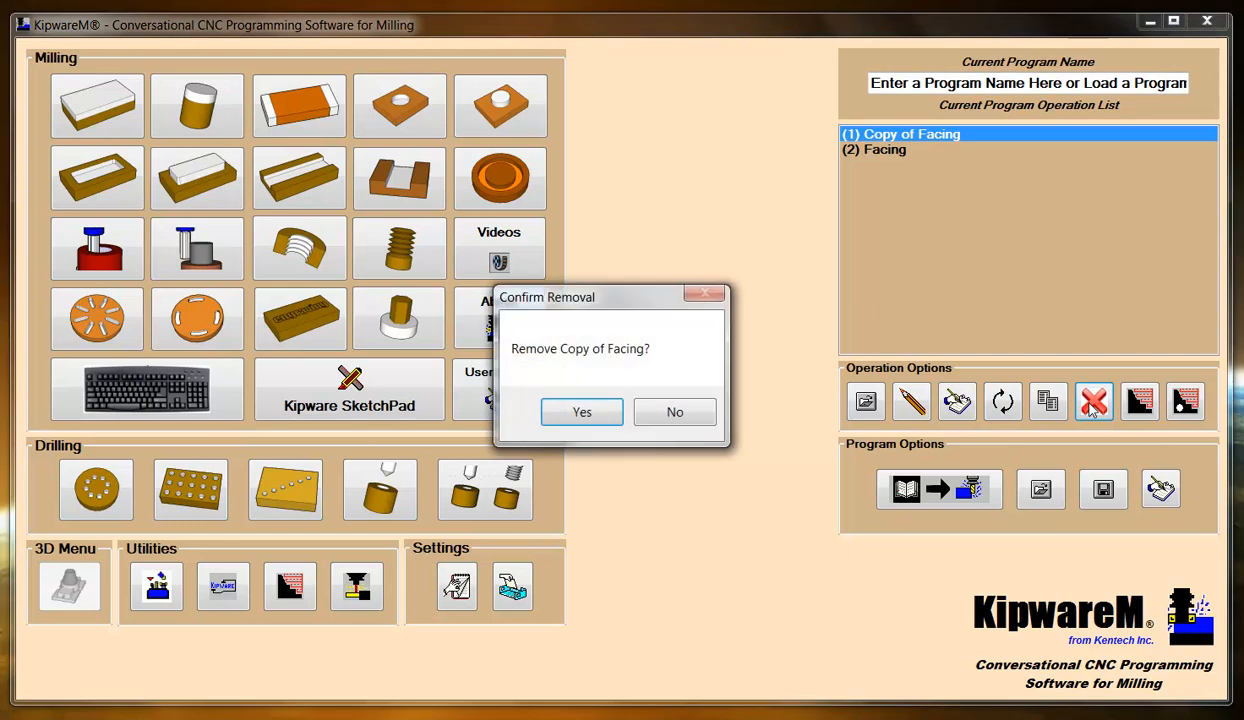
{"action": "left_click", "coordinate": [580, 412]}
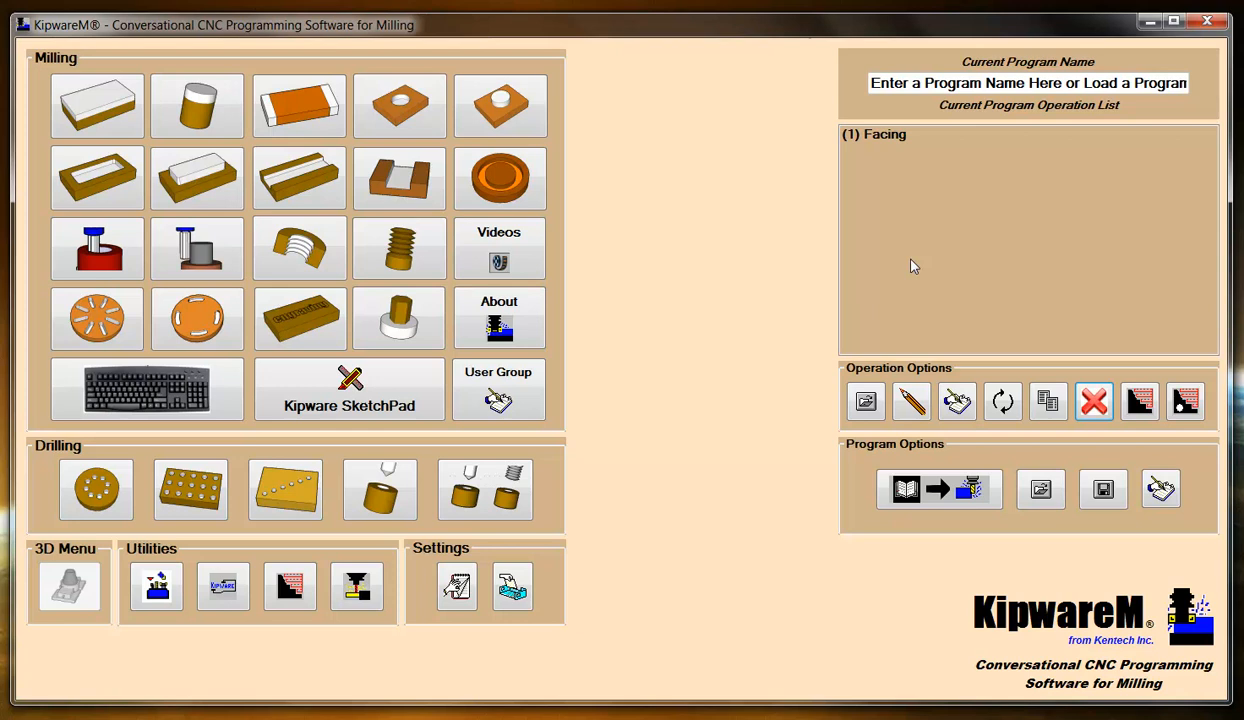
{"action": "mouse_move", "coordinate": [828, 306]}
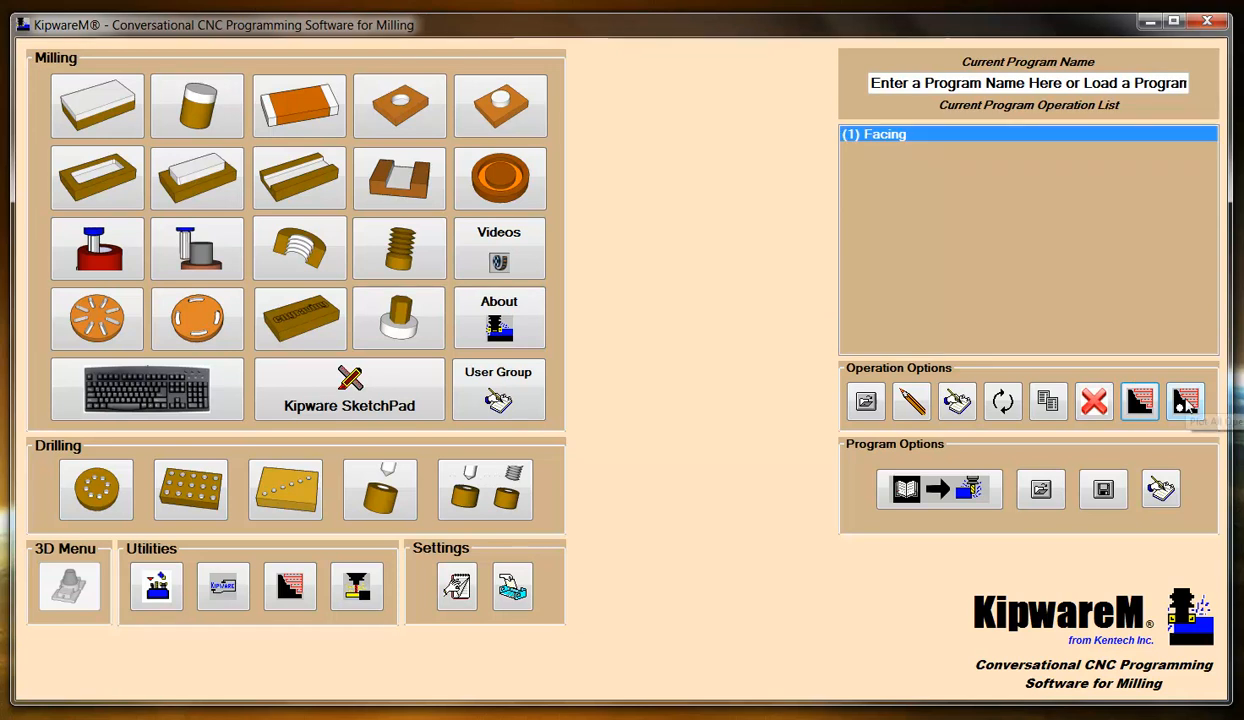
{"action": "mouse_move", "coordinate": [1184, 402]}
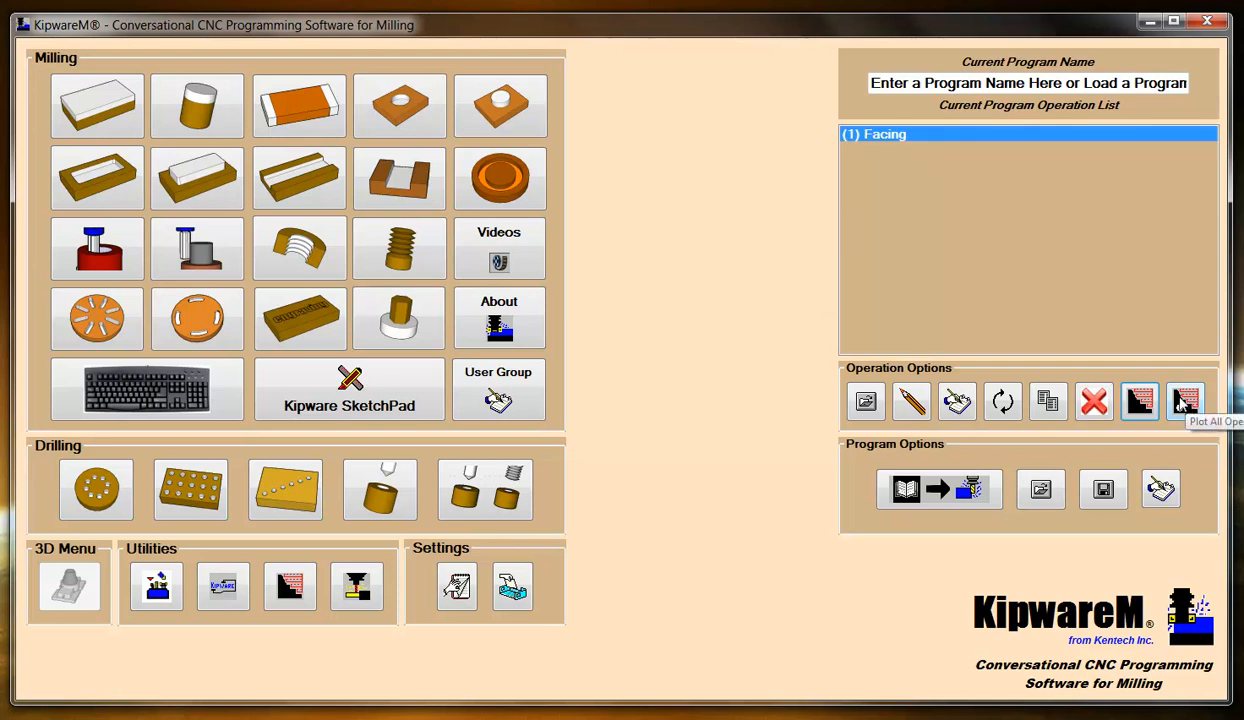
{"action": "mouse_move", "coordinate": [896, 292]}
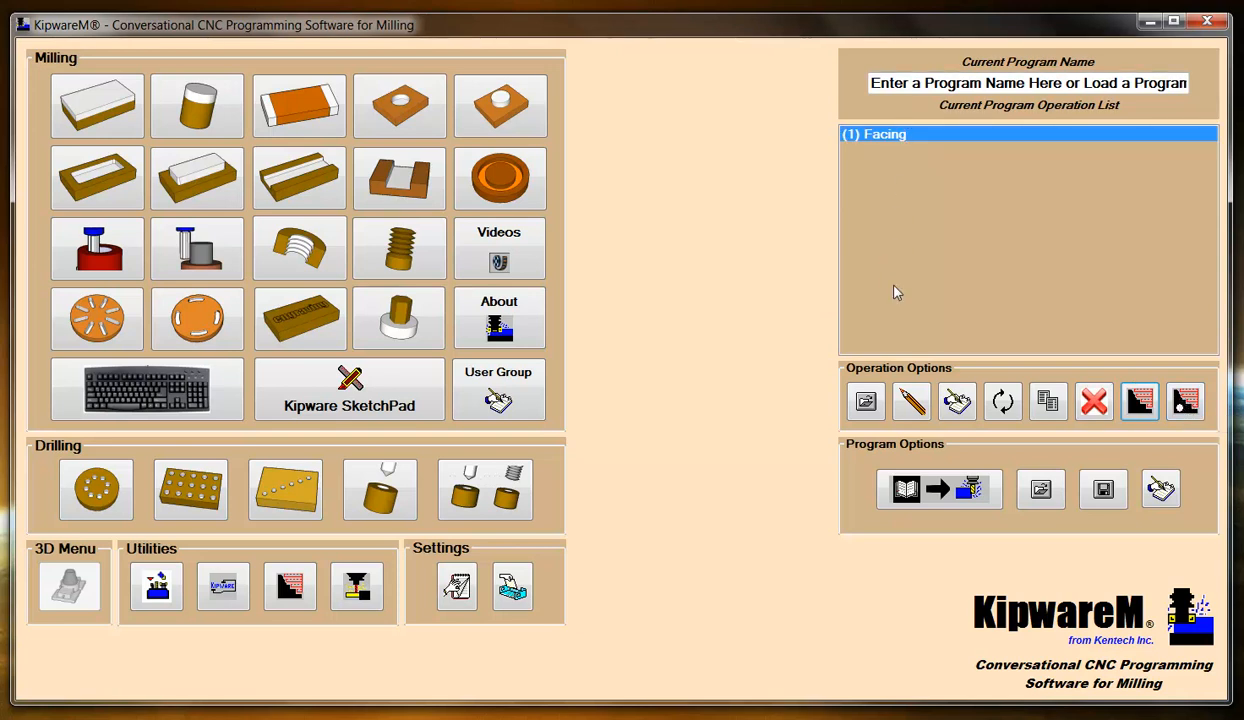
{"action": "mouse_move", "coordinate": [896, 272]}
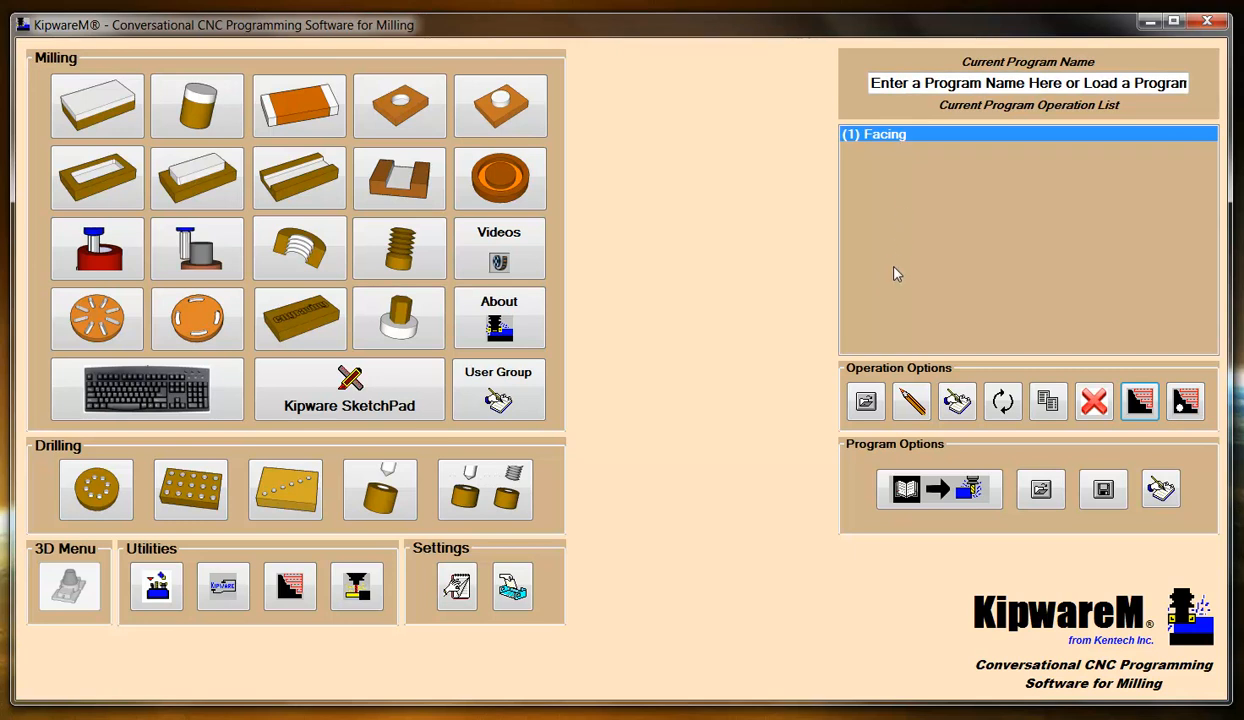
{"action": "mouse_move", "coordinate": [888, 292]}
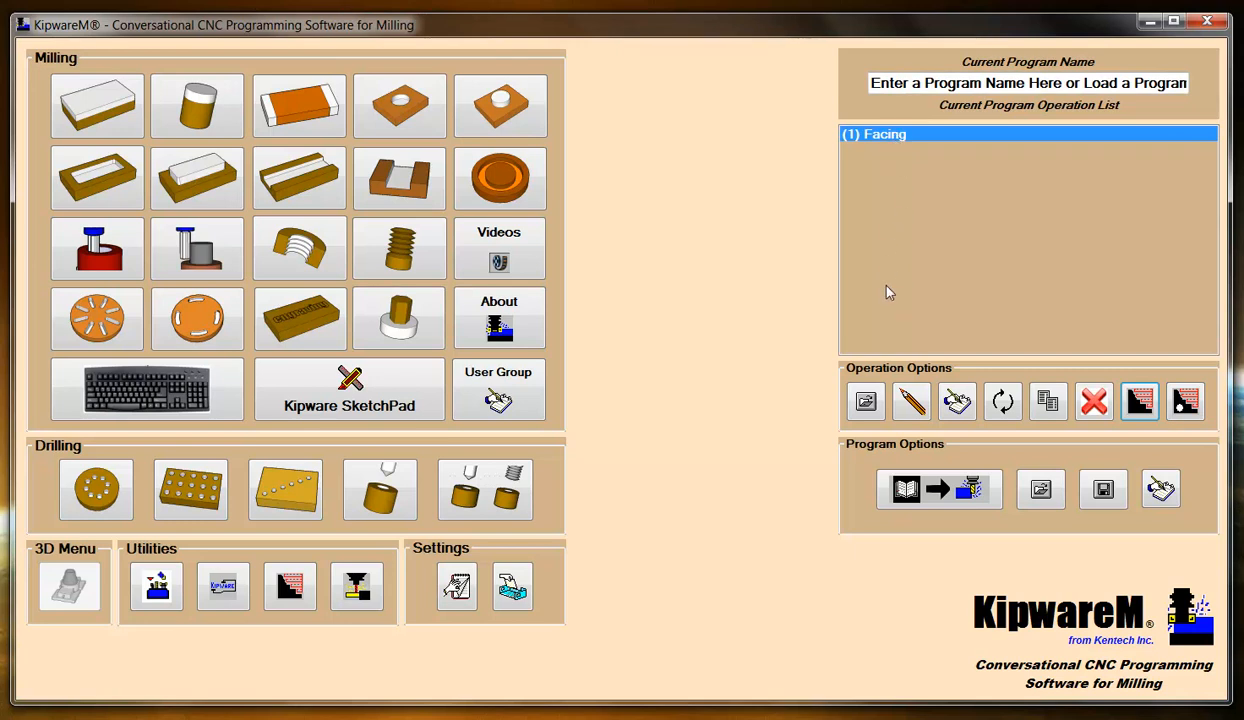
{"action": "mouse_move", "coordinate": [870, 198]}
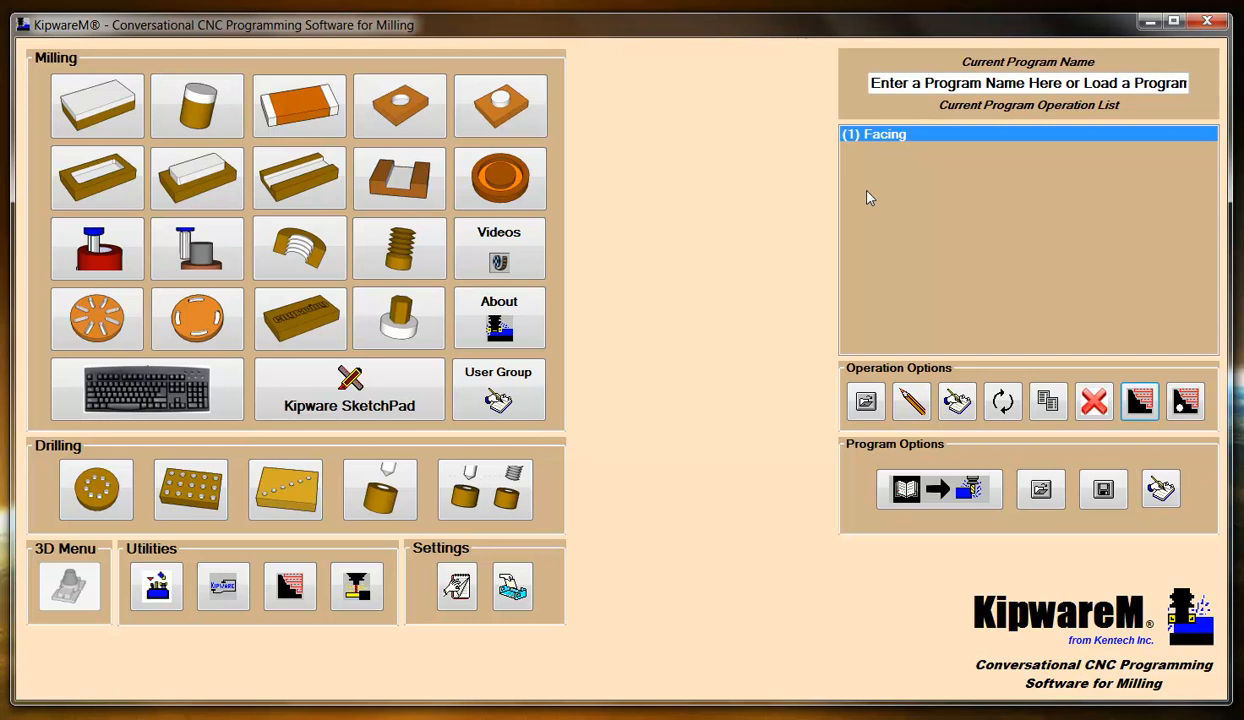
{"action": "mouse_move", "coordinate": [1136, 402]}
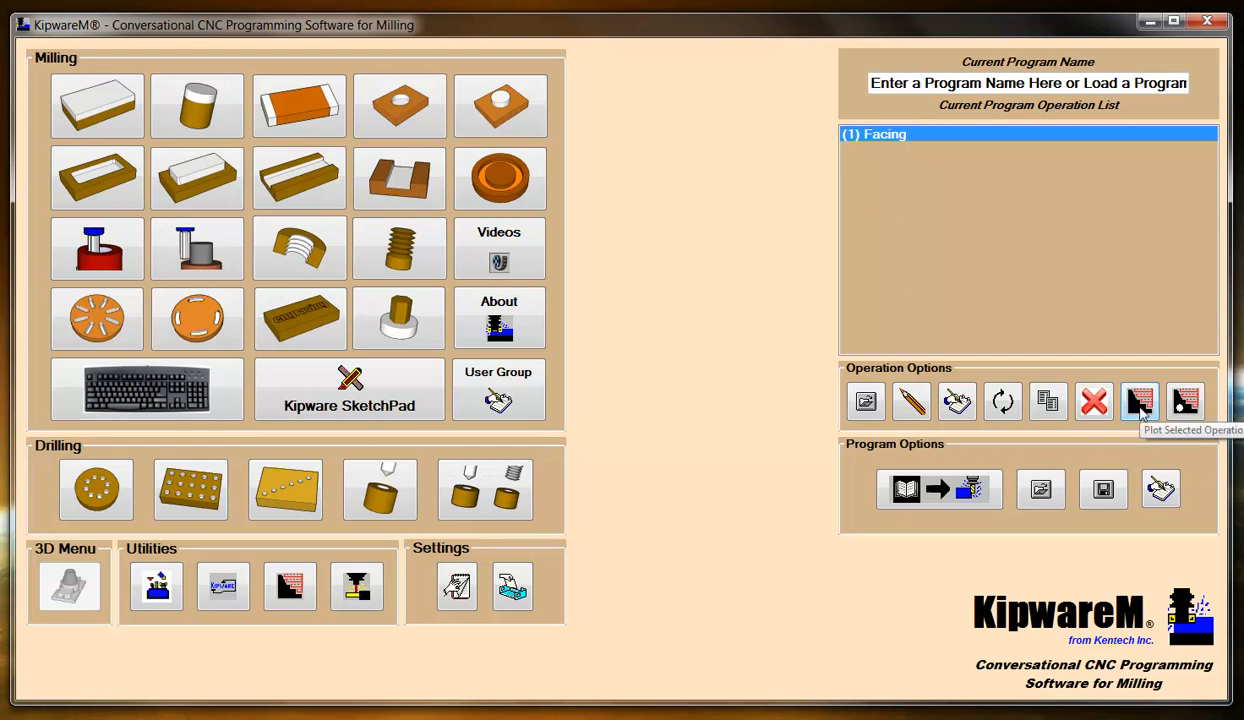